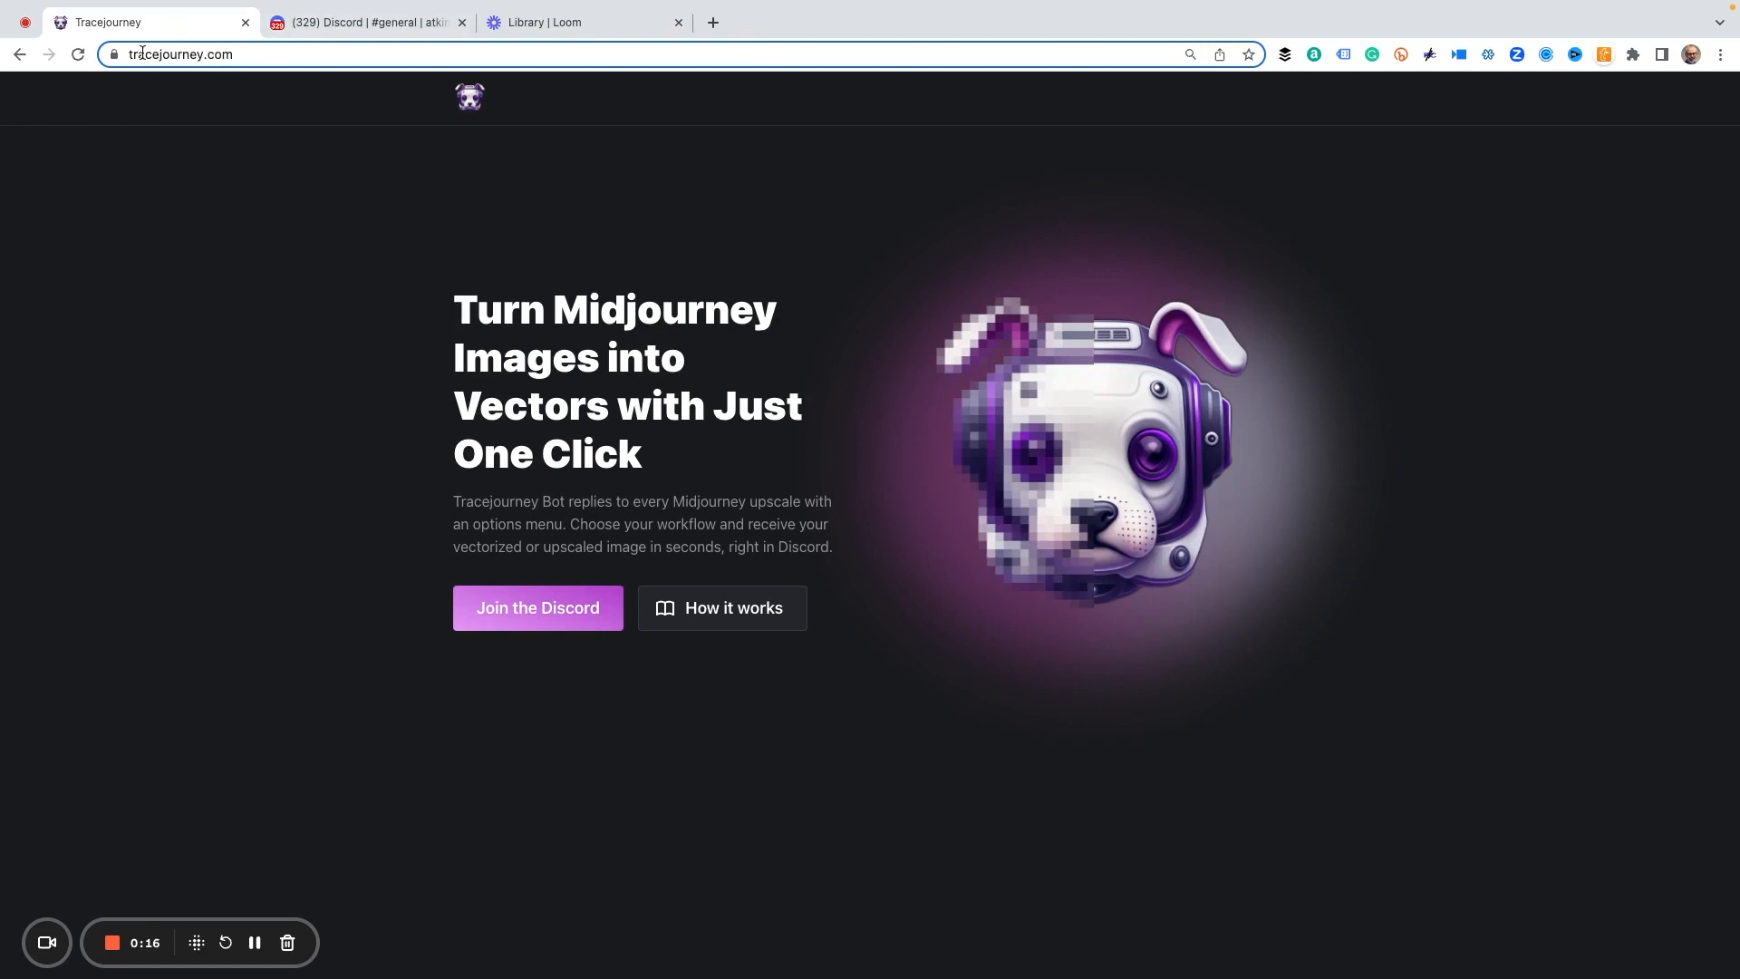
mouse_move(543, 618)
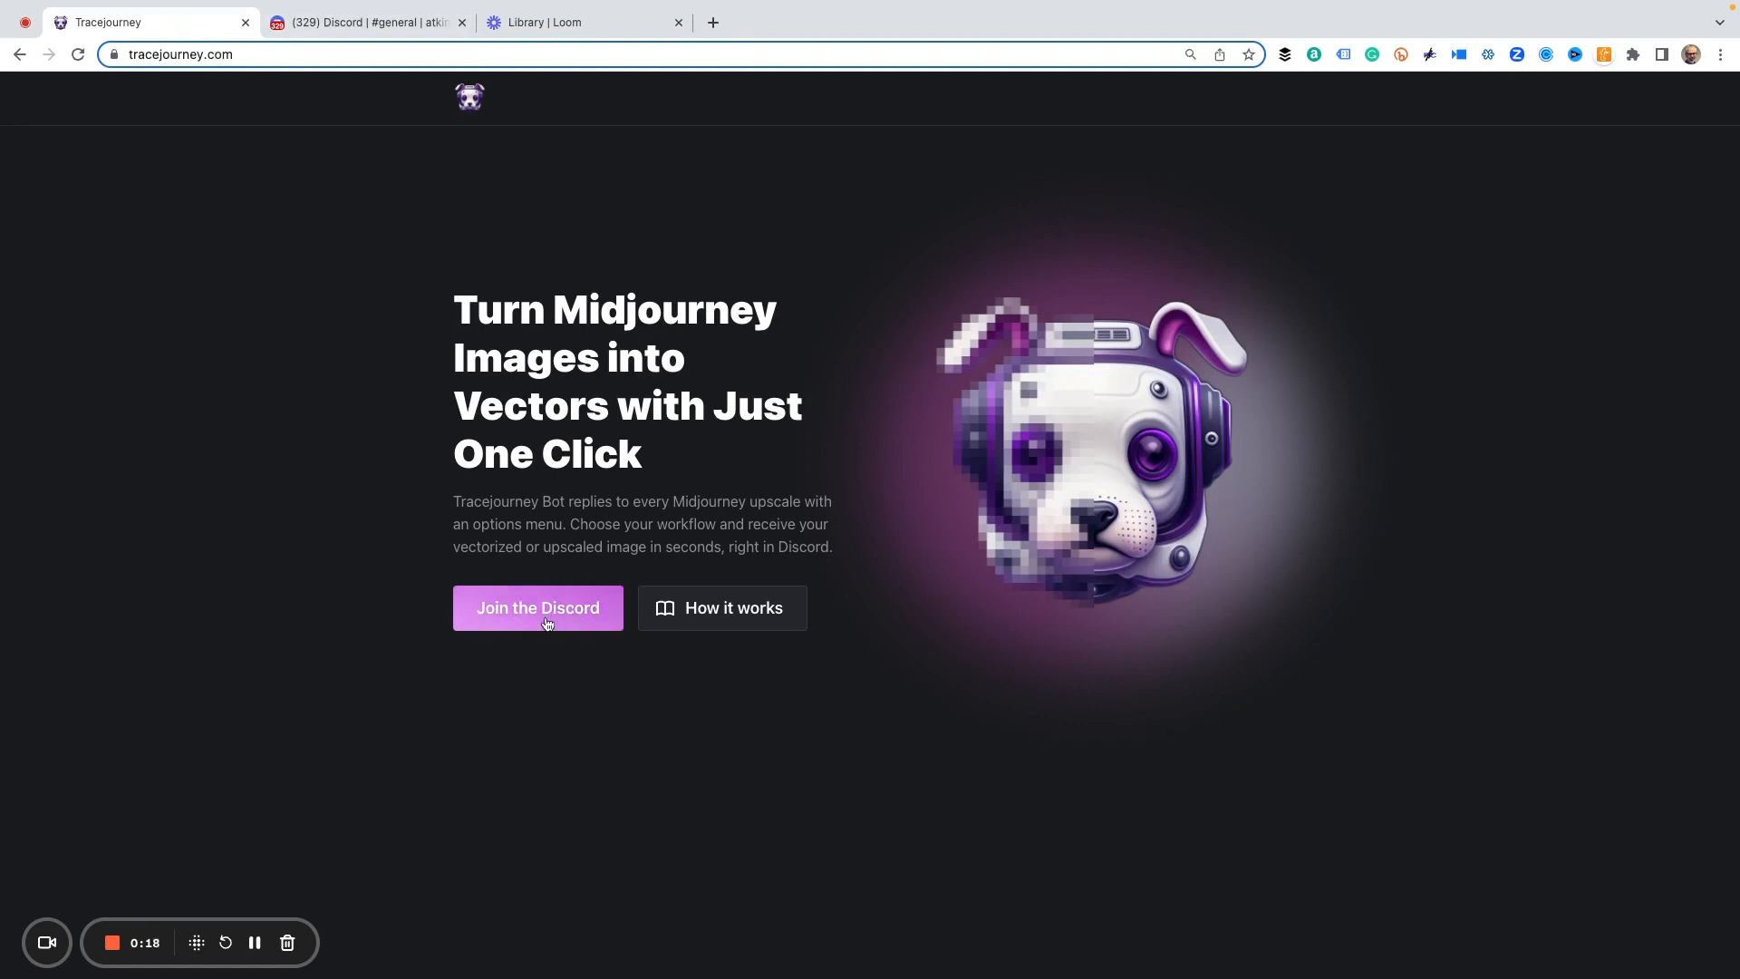
mouse_move(372, 488)
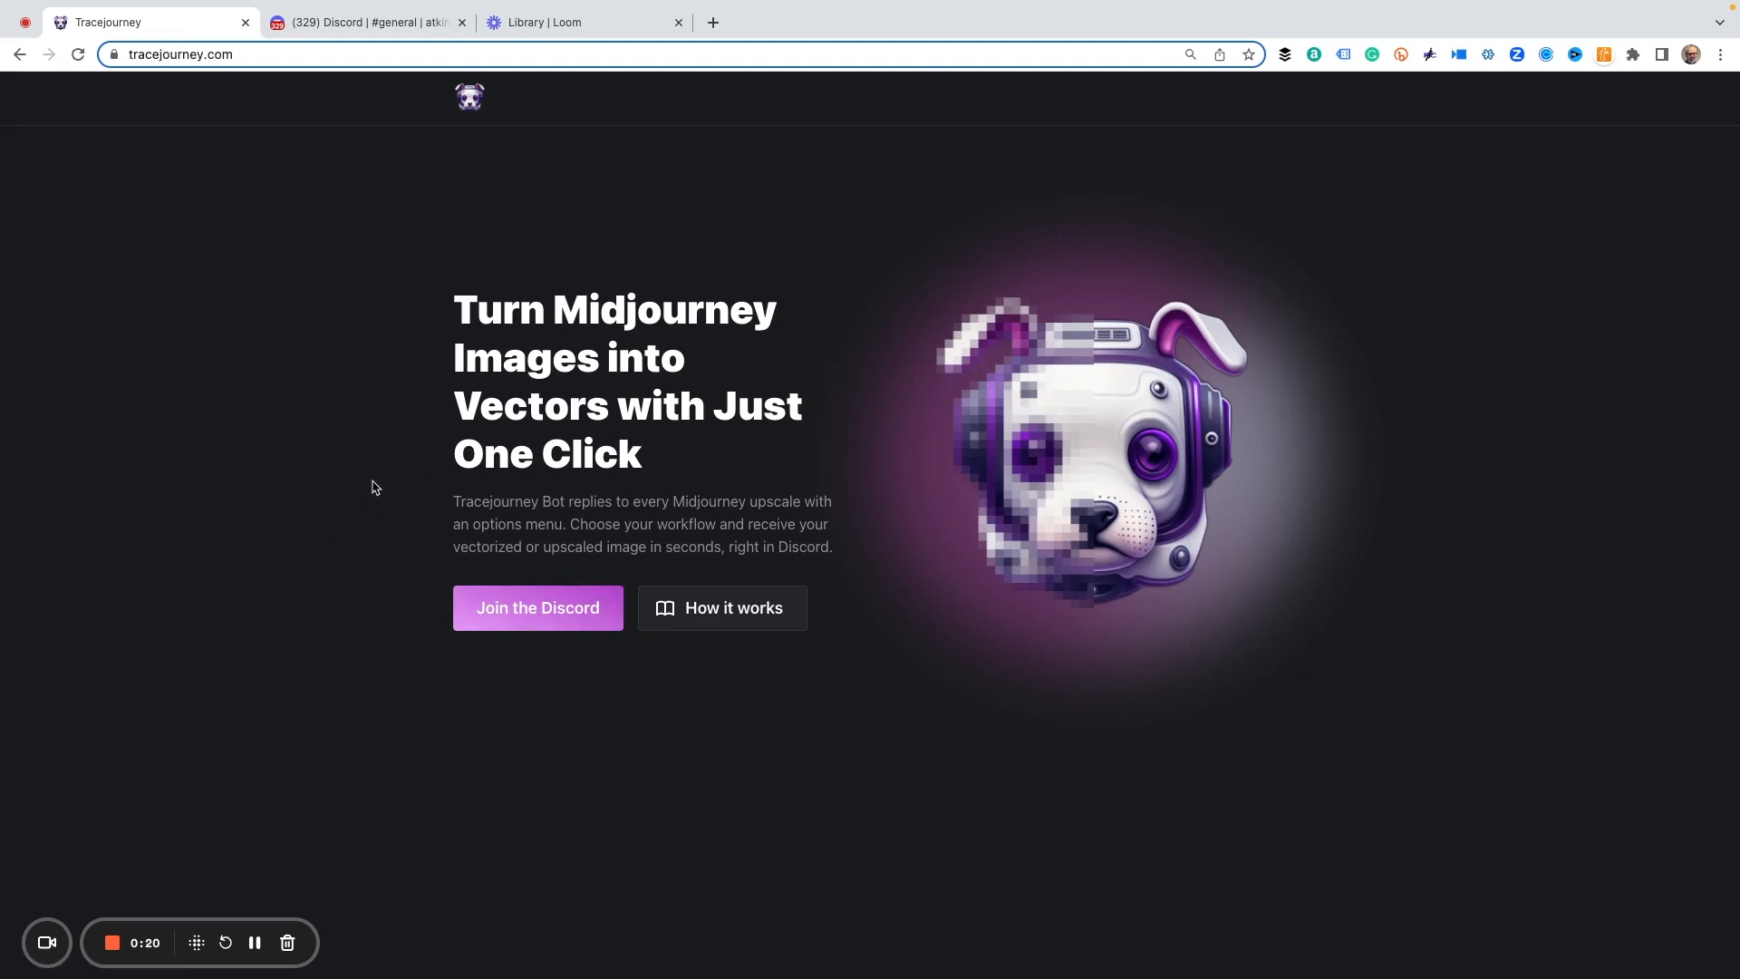
mouse_move(349, 365)
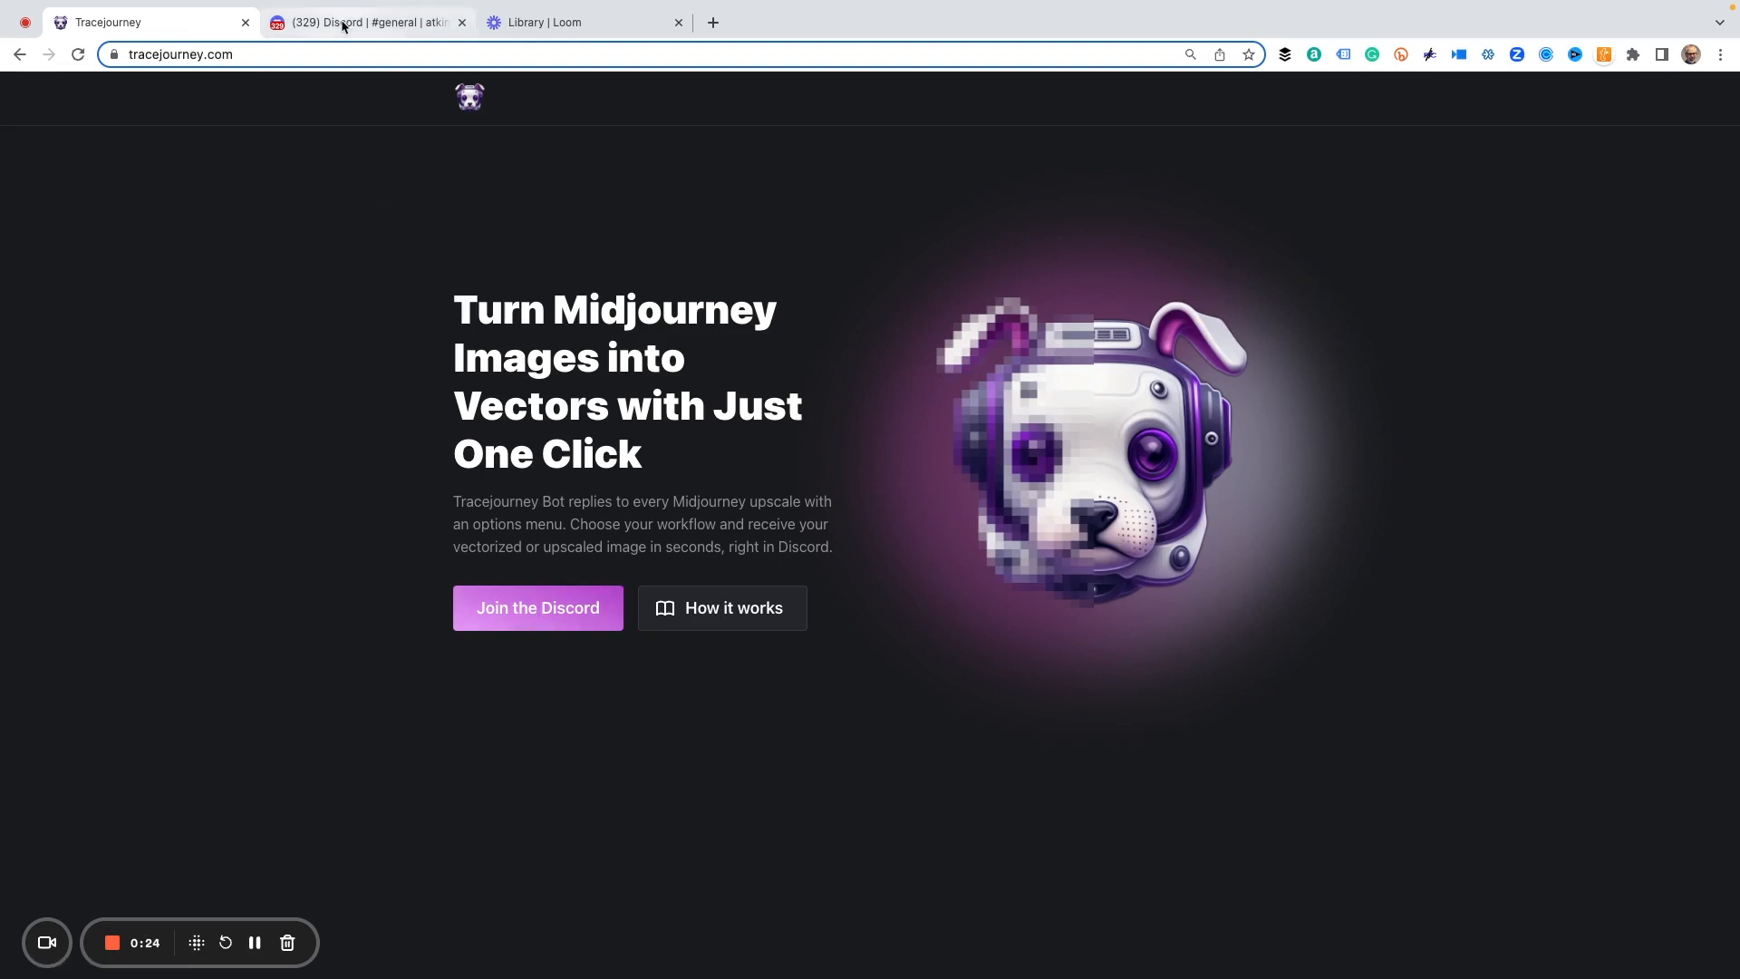
left_click(366, 22)
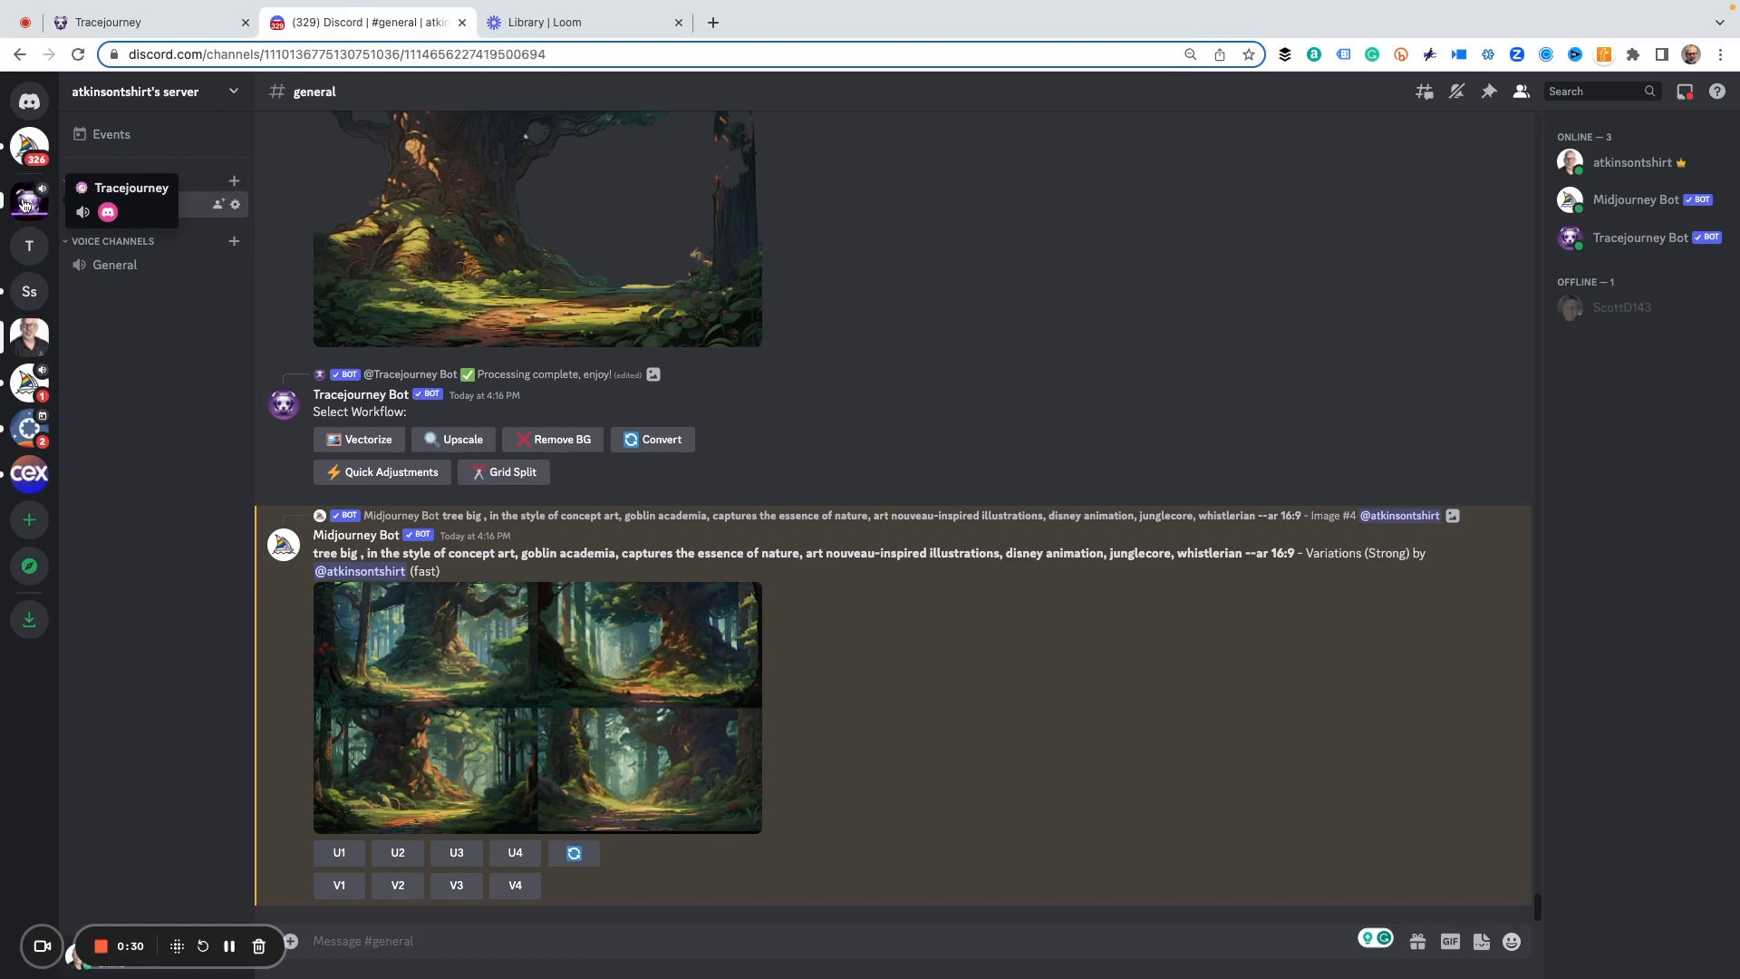
left_click(28, 201)
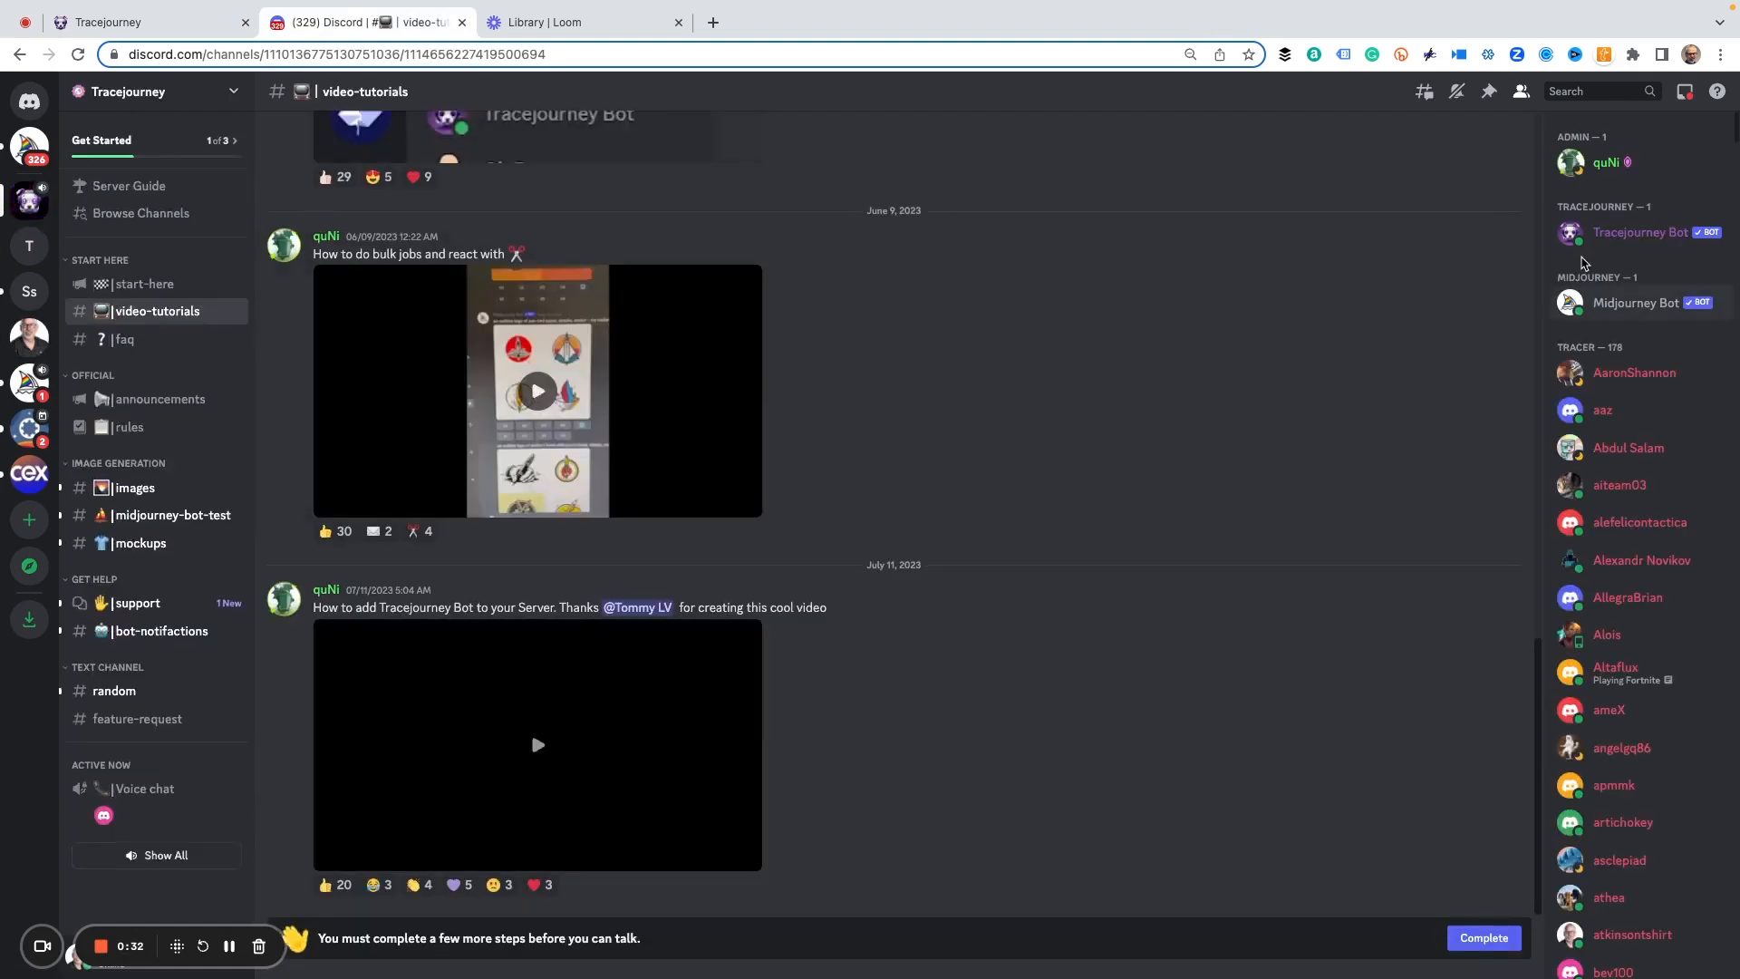
mouse_move(1576, 211)
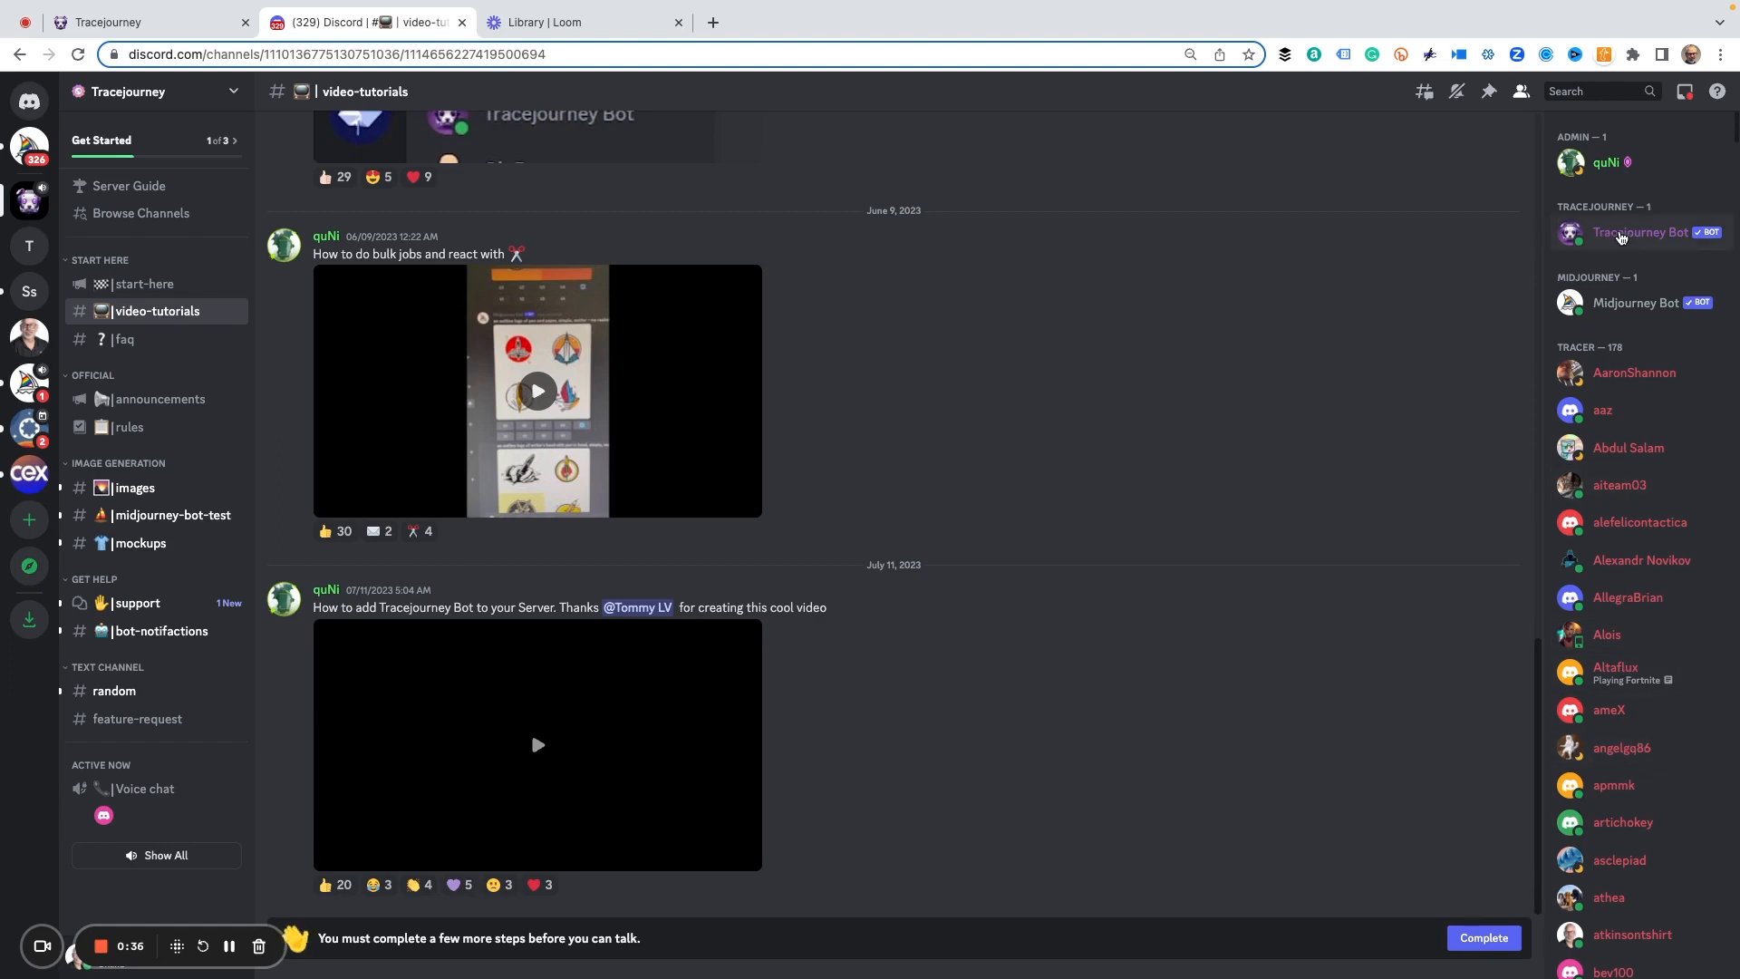
left_click(1640, 232)
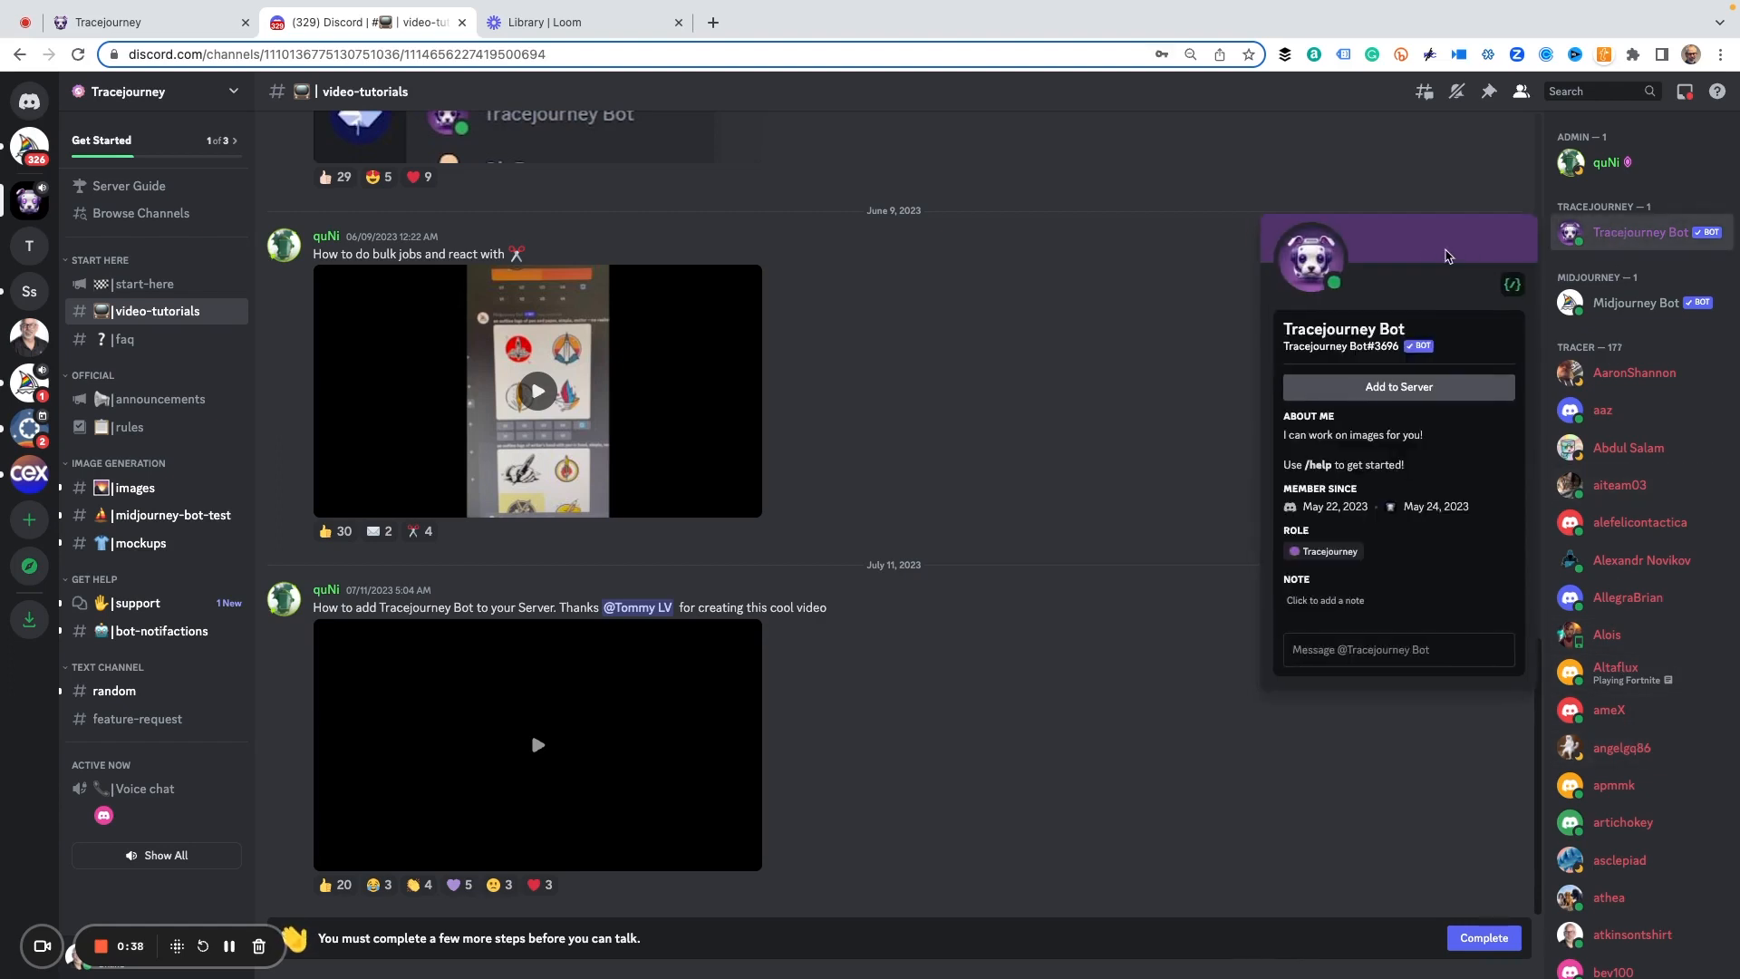
mouse_move(1398, 386)
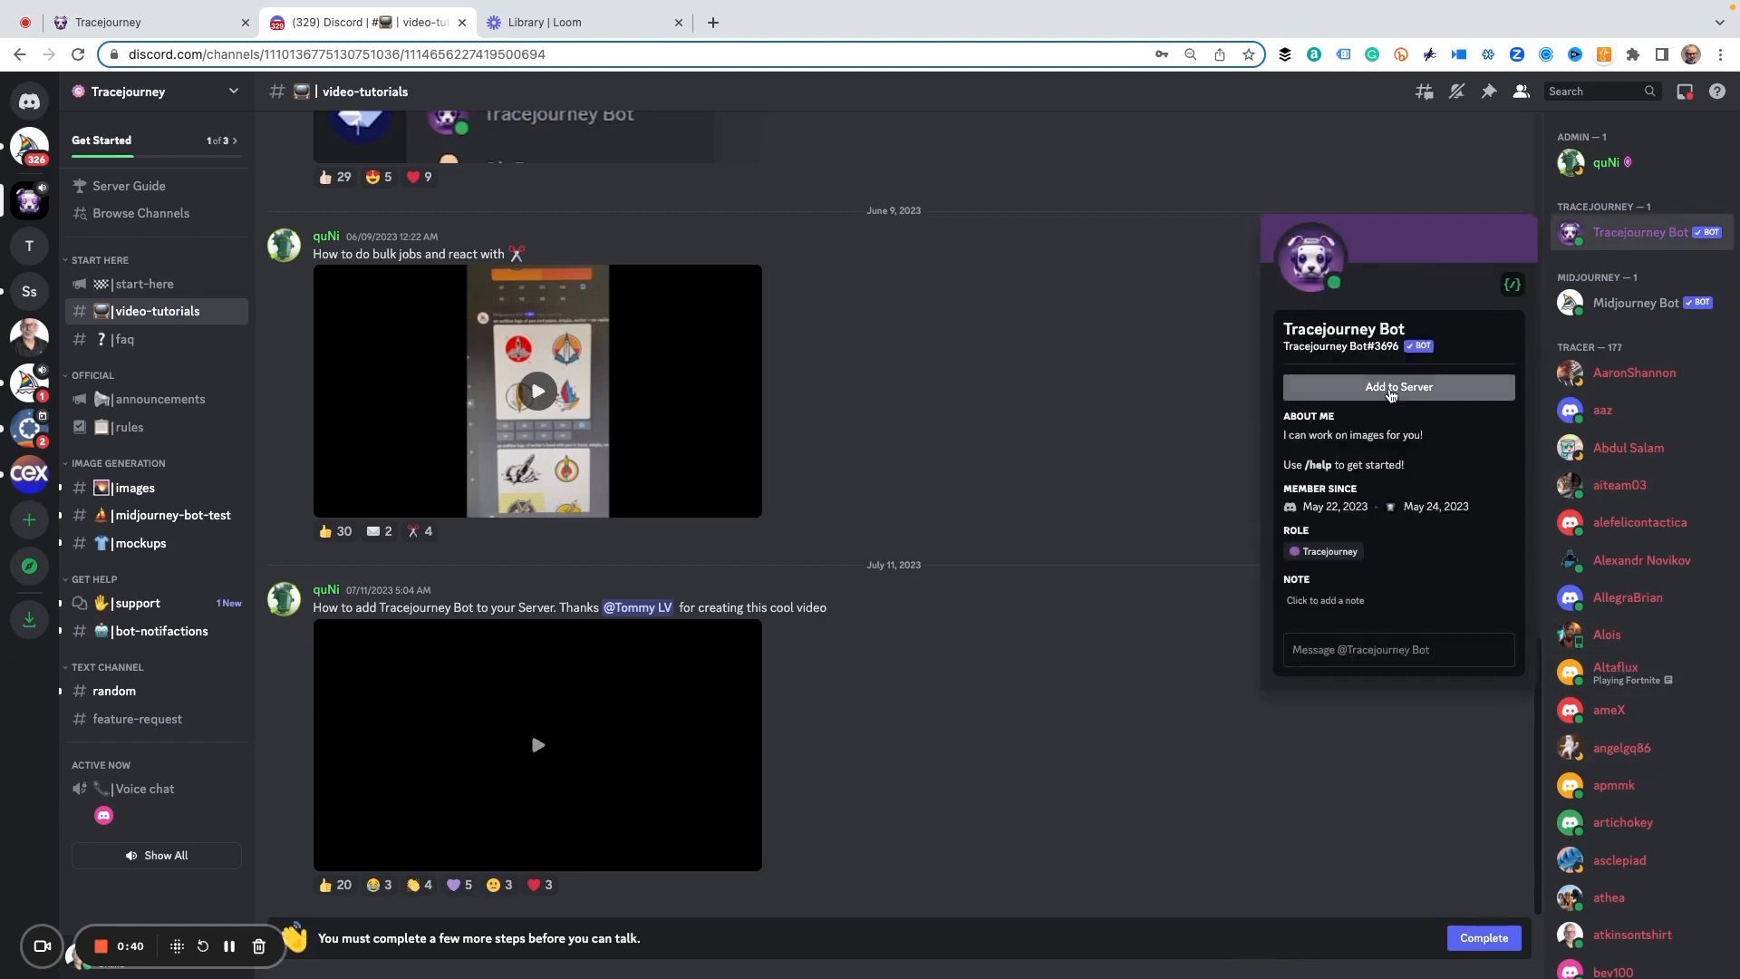
Authorize Tracejourney Bot into the Test server and go to Test's general channel
left_click(1397, 386)
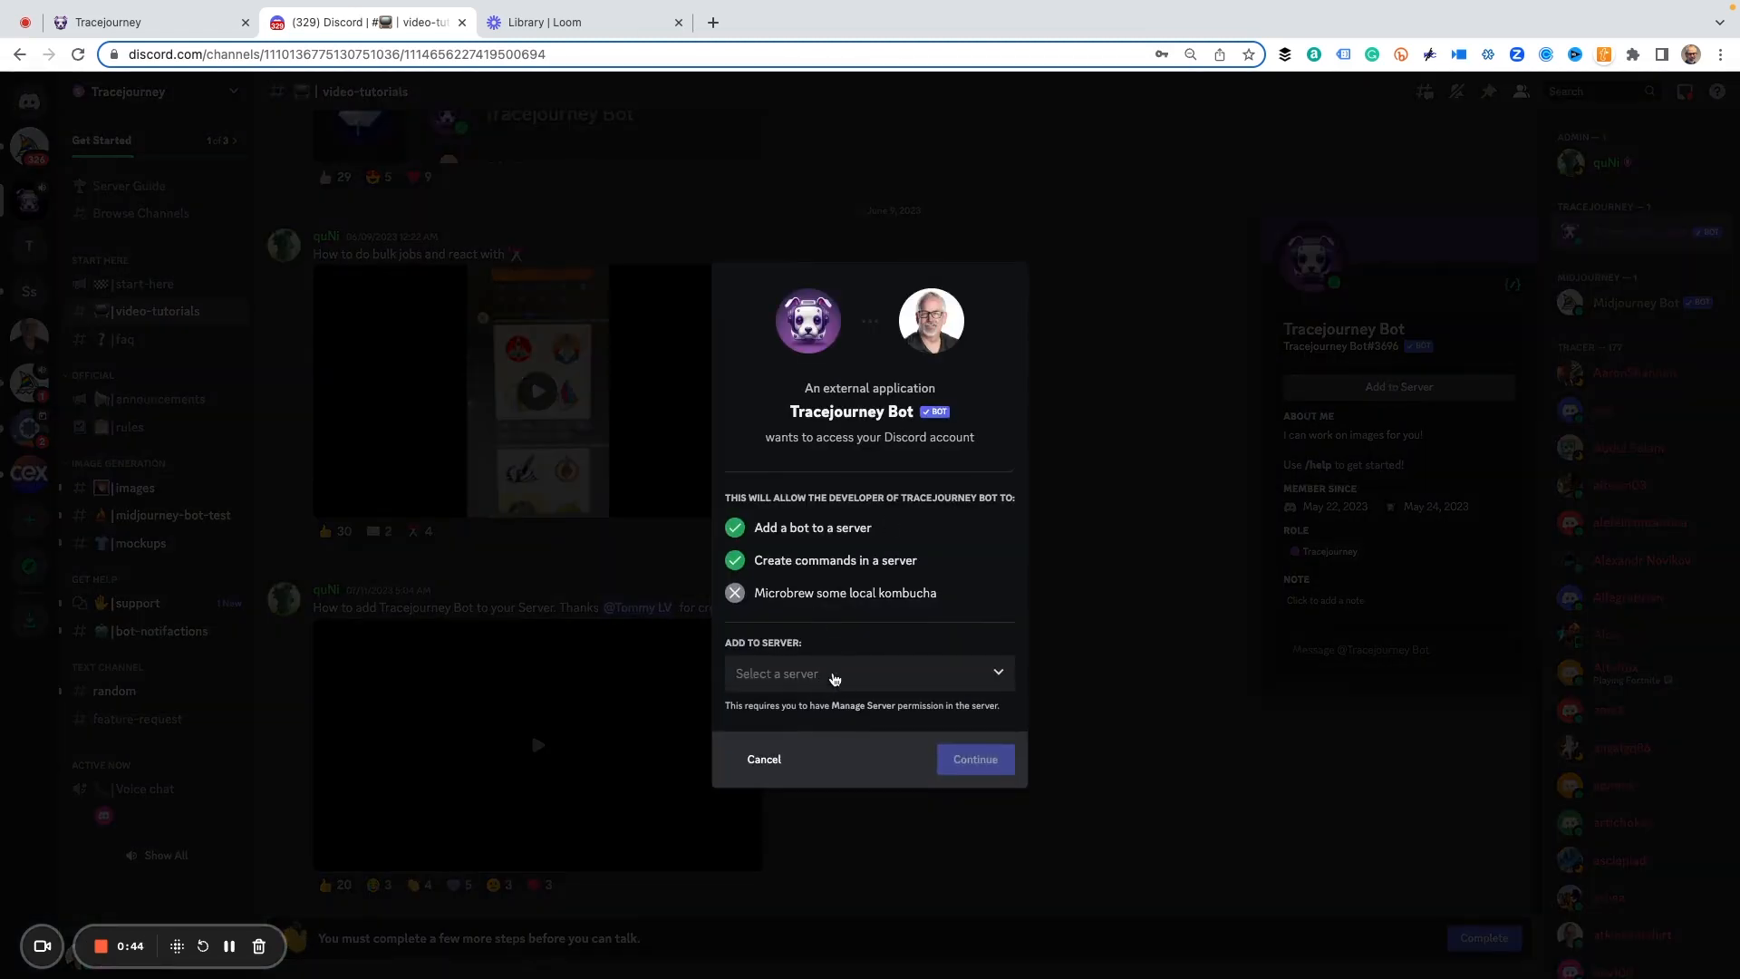
left_click(869, 672)
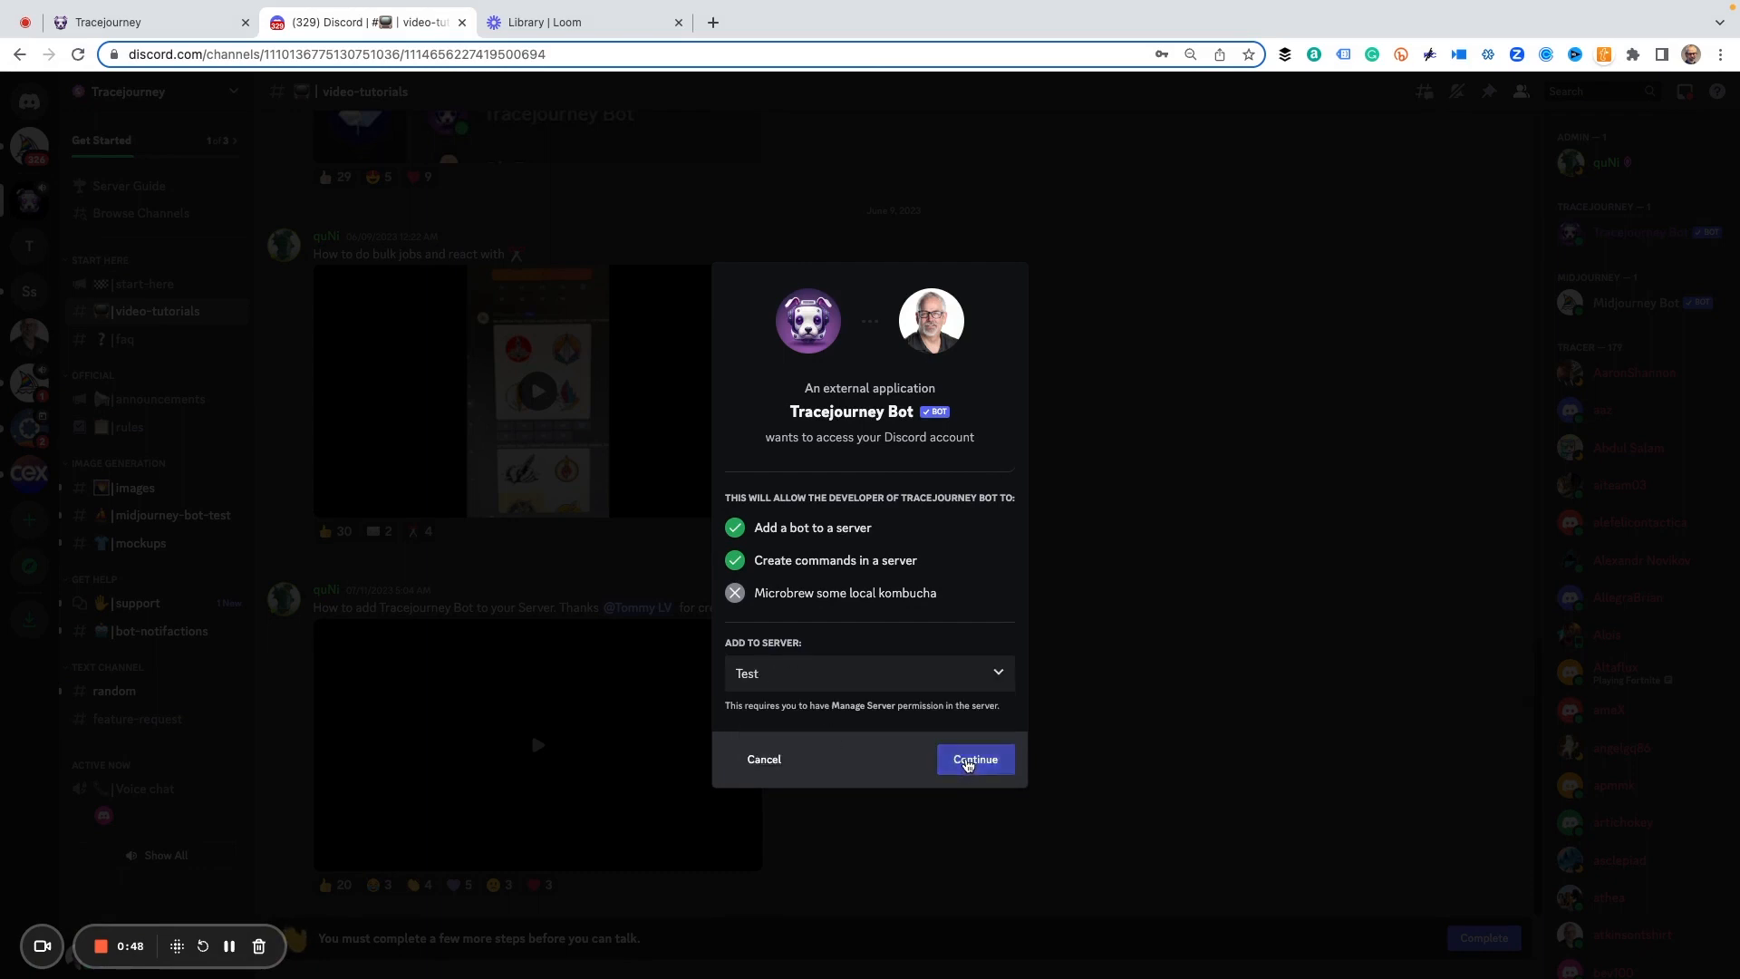
left_click(972, 760)
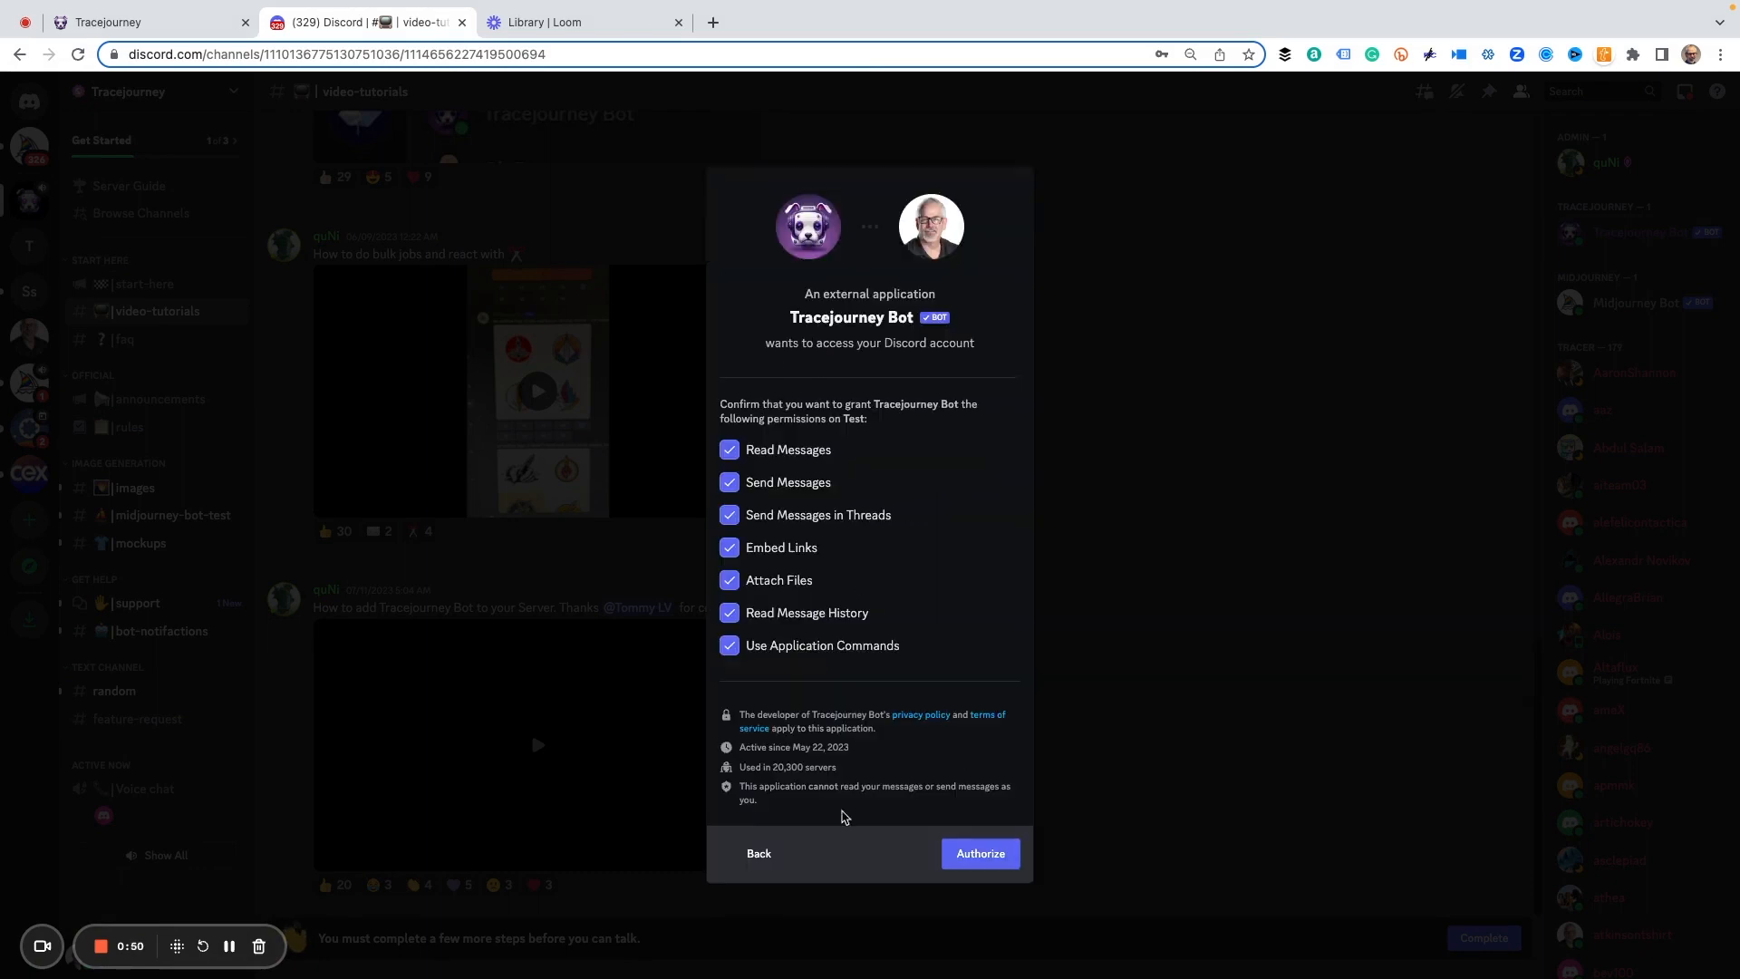
left_click(978, 854)
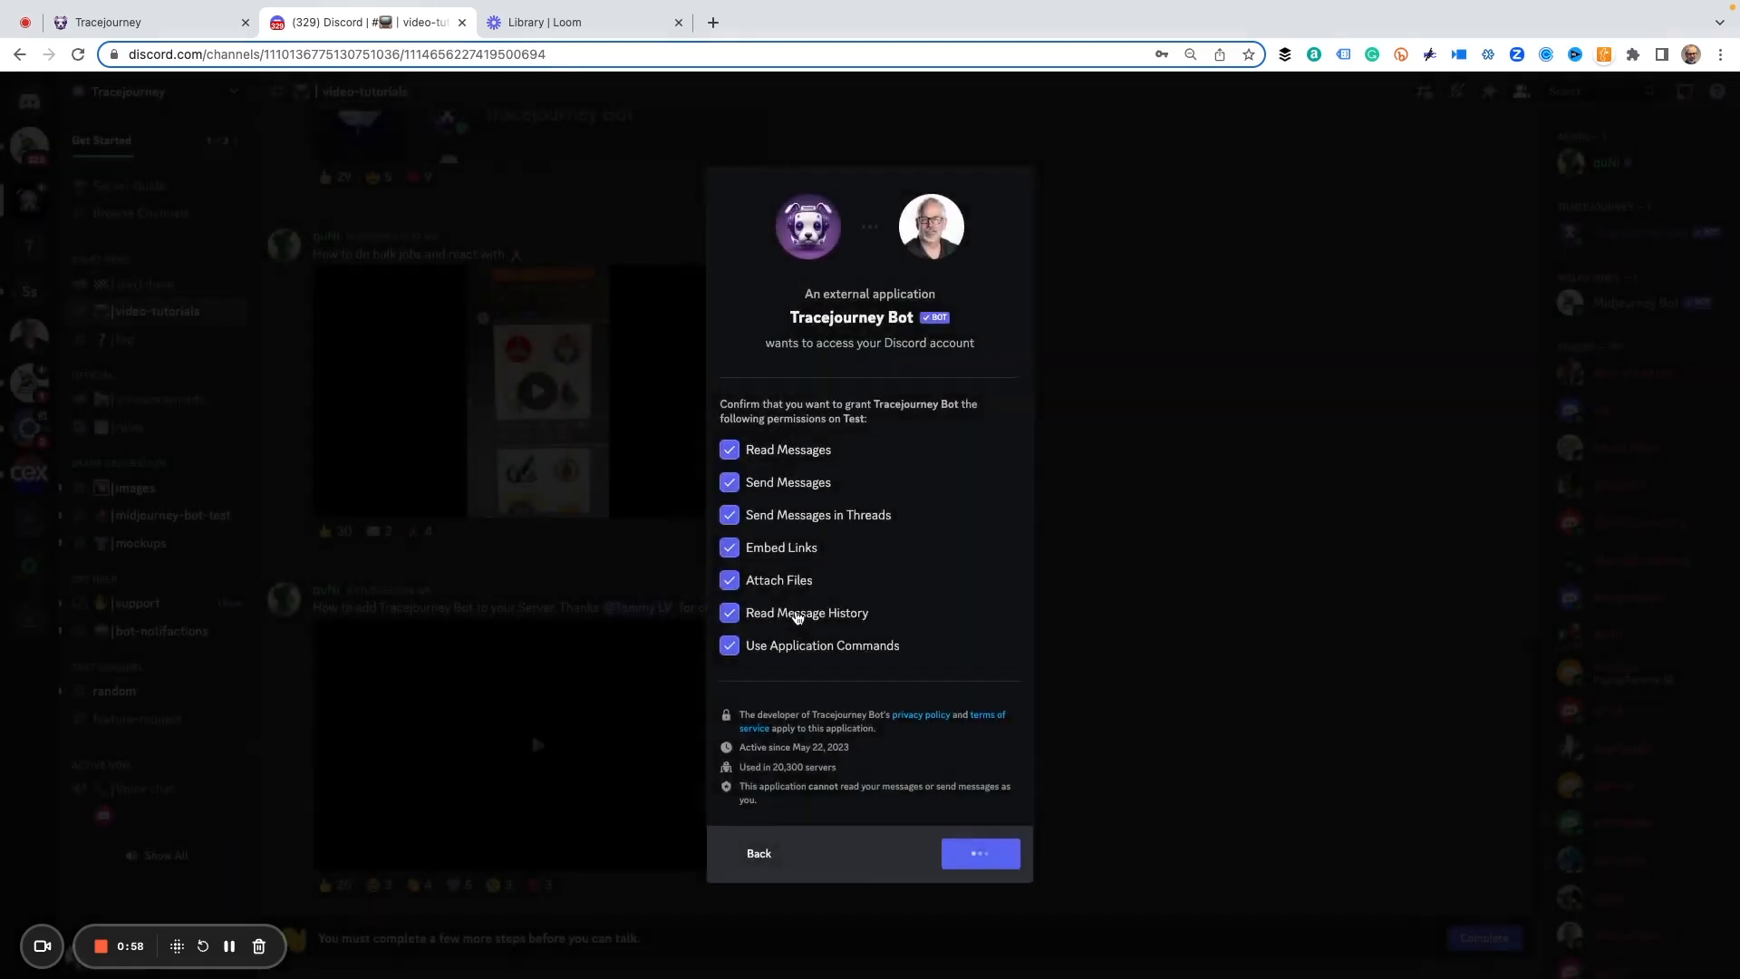
left_click(980, 852)
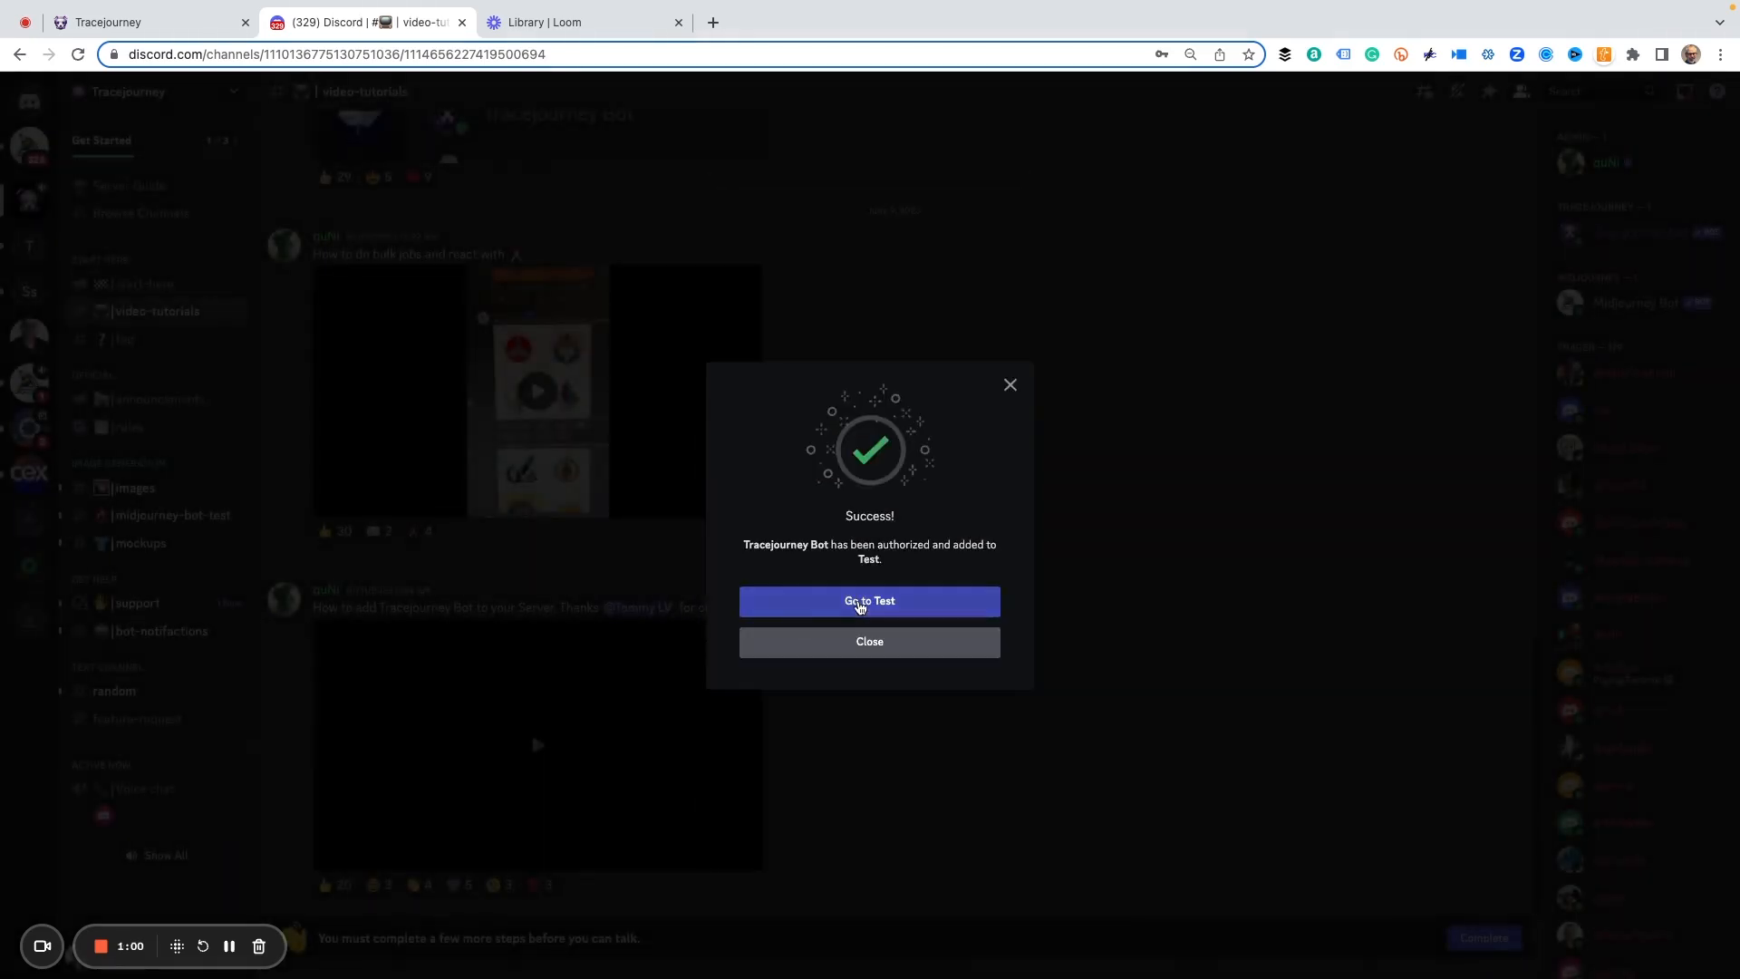
left_click(869, 600)
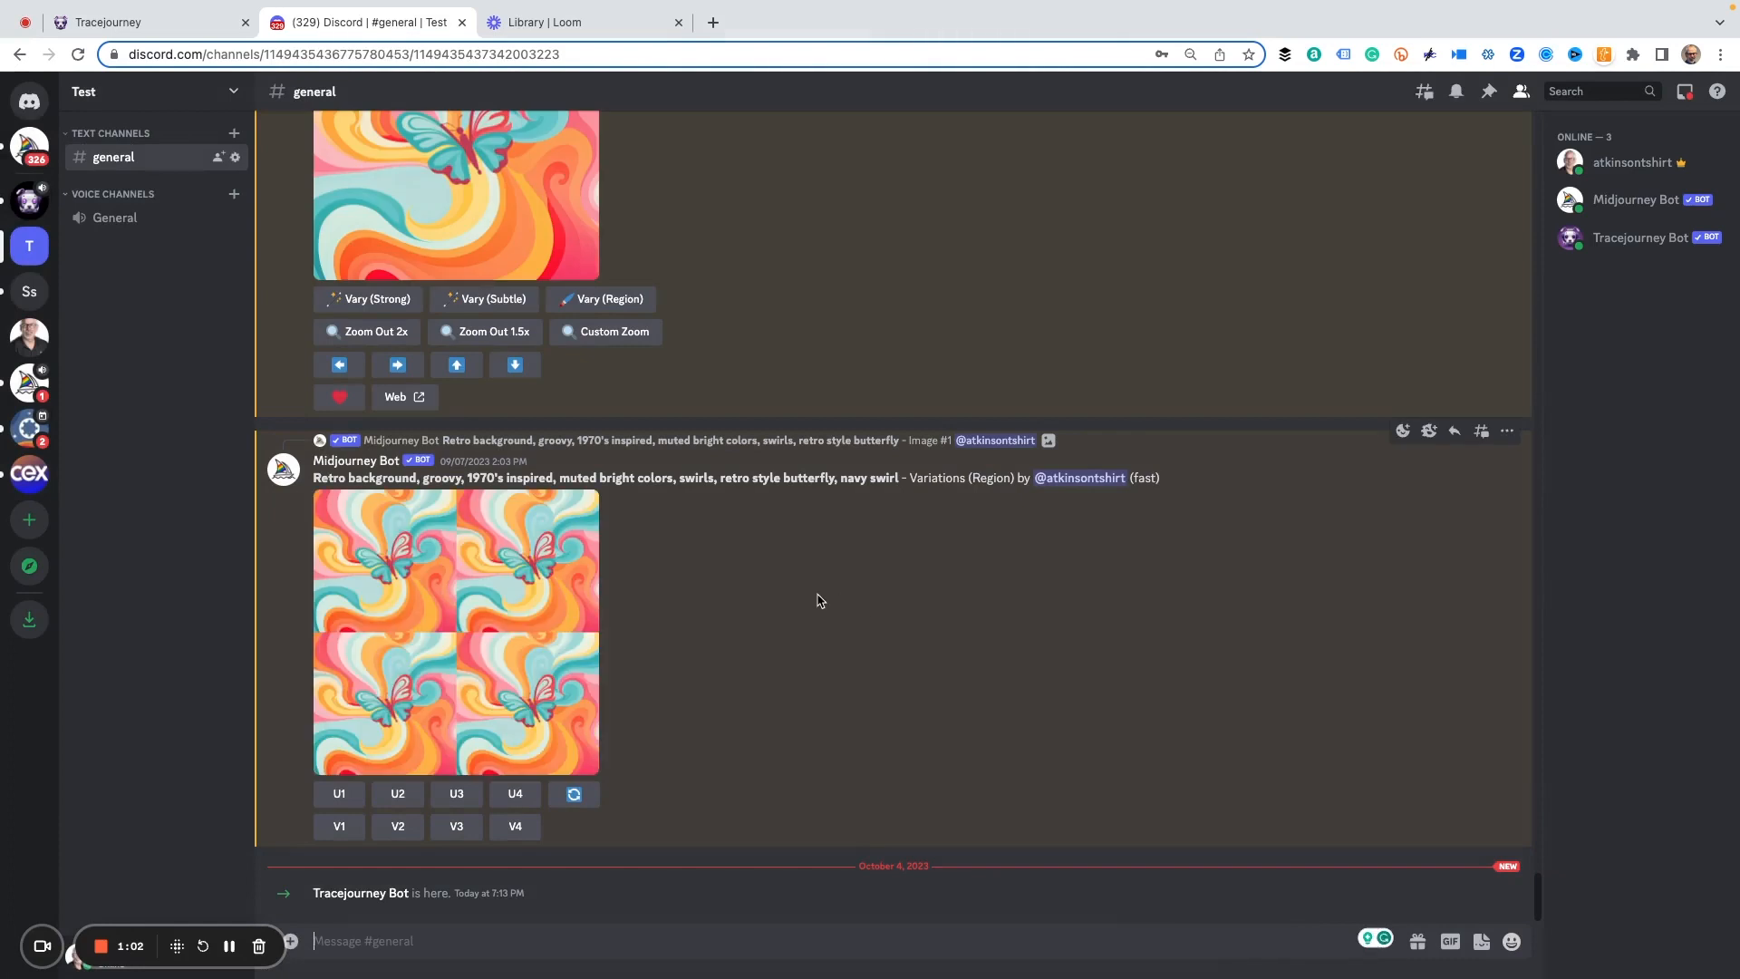
mouse_move(456, 664)
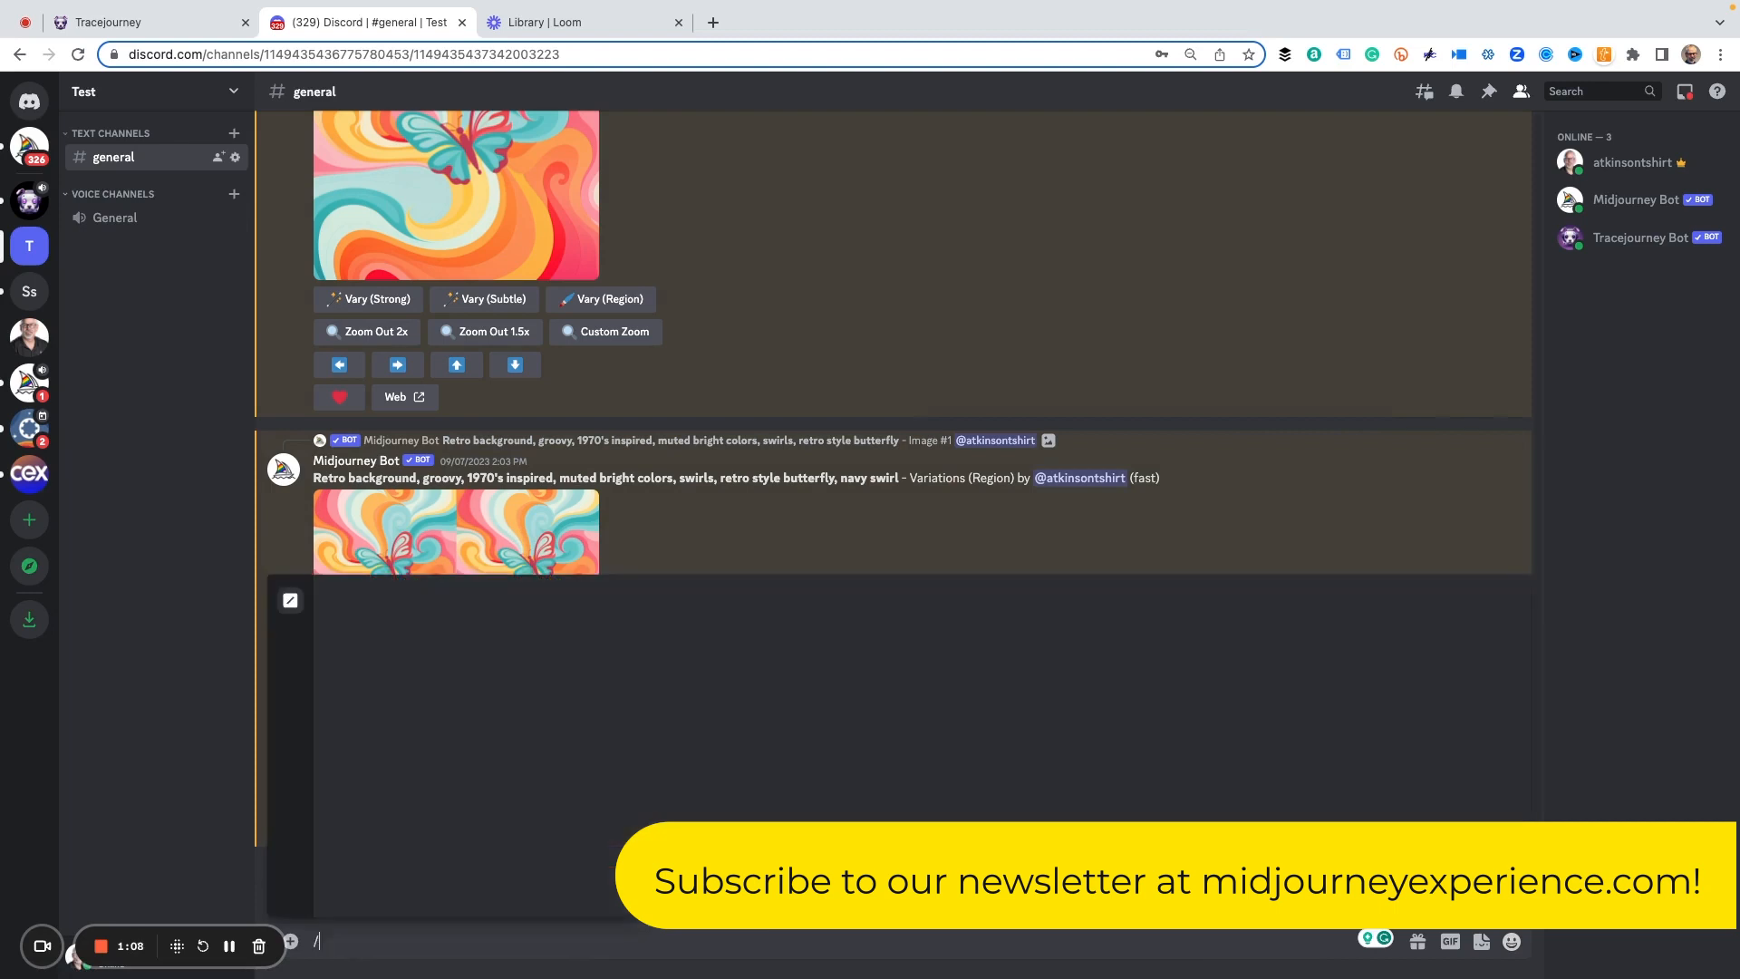
Send the Midjourney command '/imagine skull, watercolor' in the general channel
type("/iamgine")
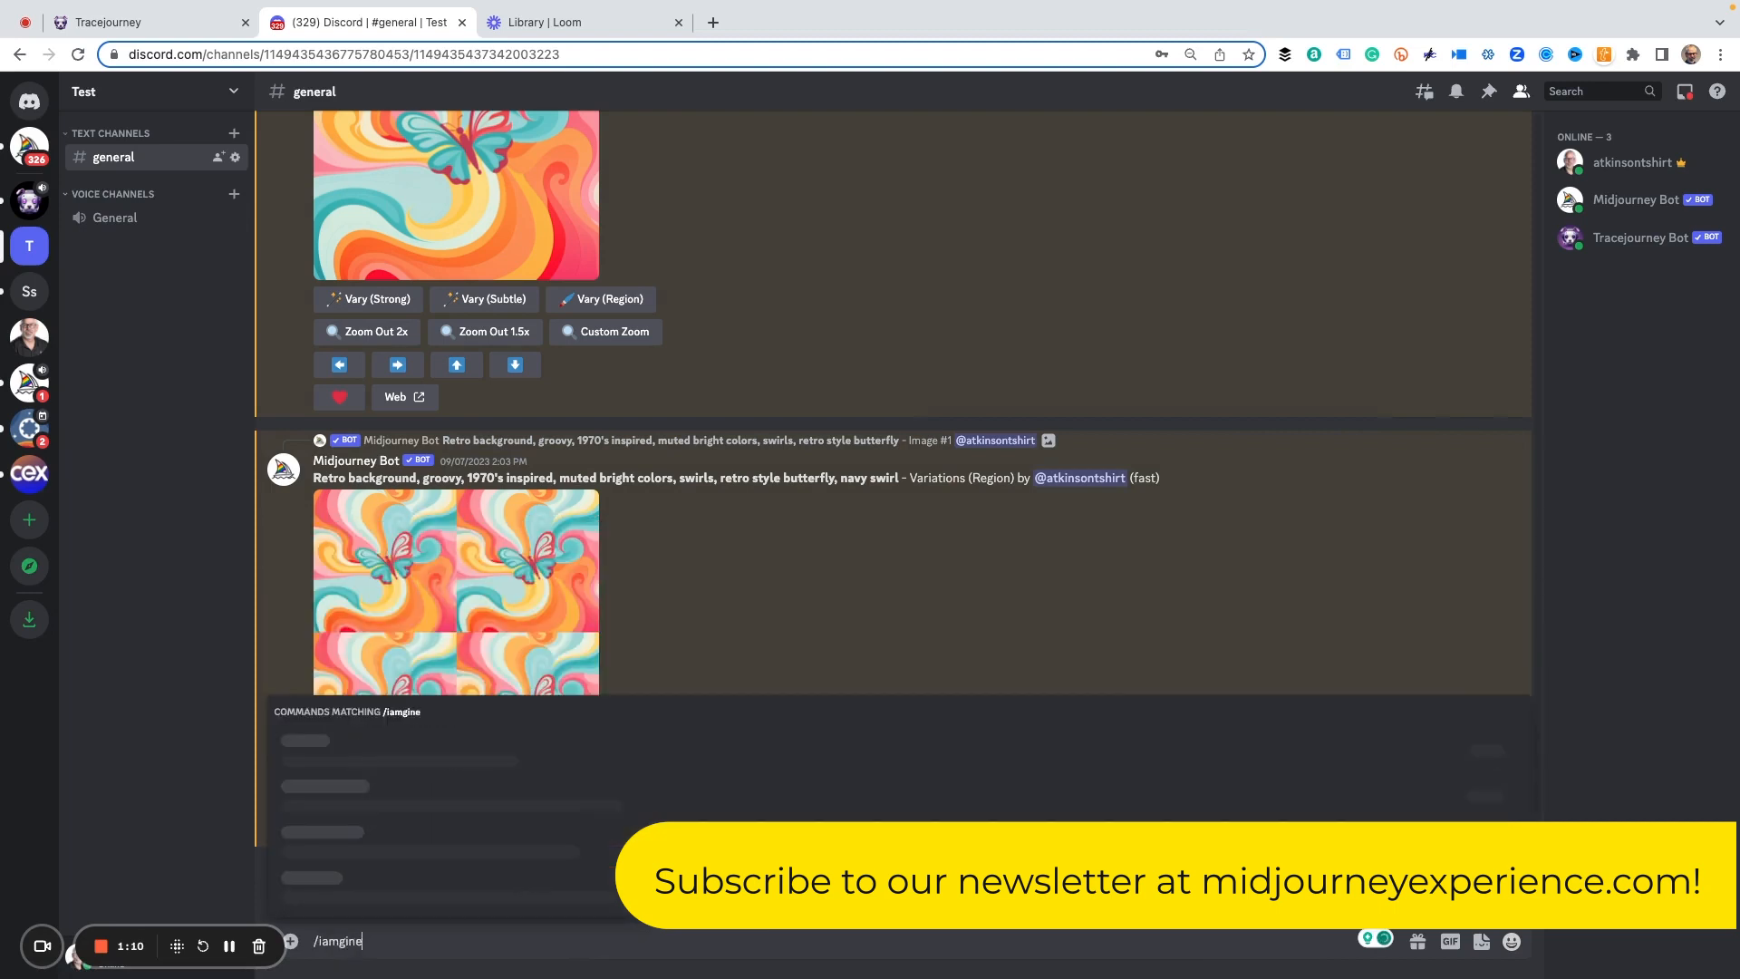
type("/imagin")
type("skull")
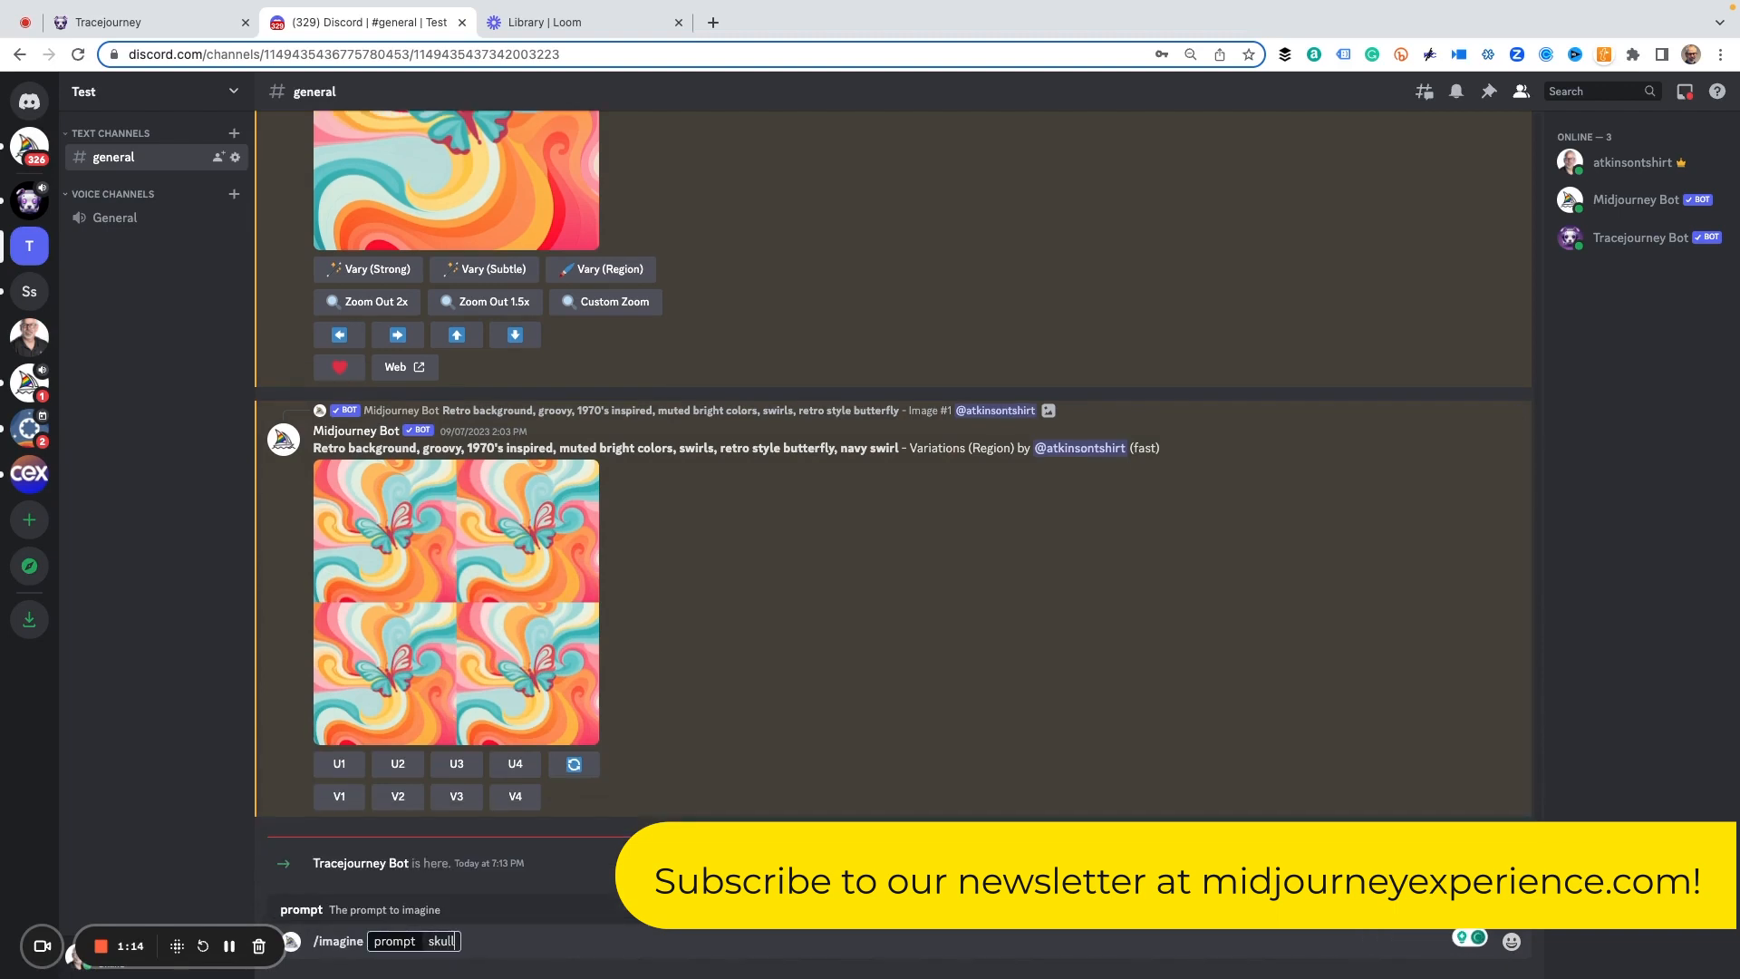
type(", watercolor")
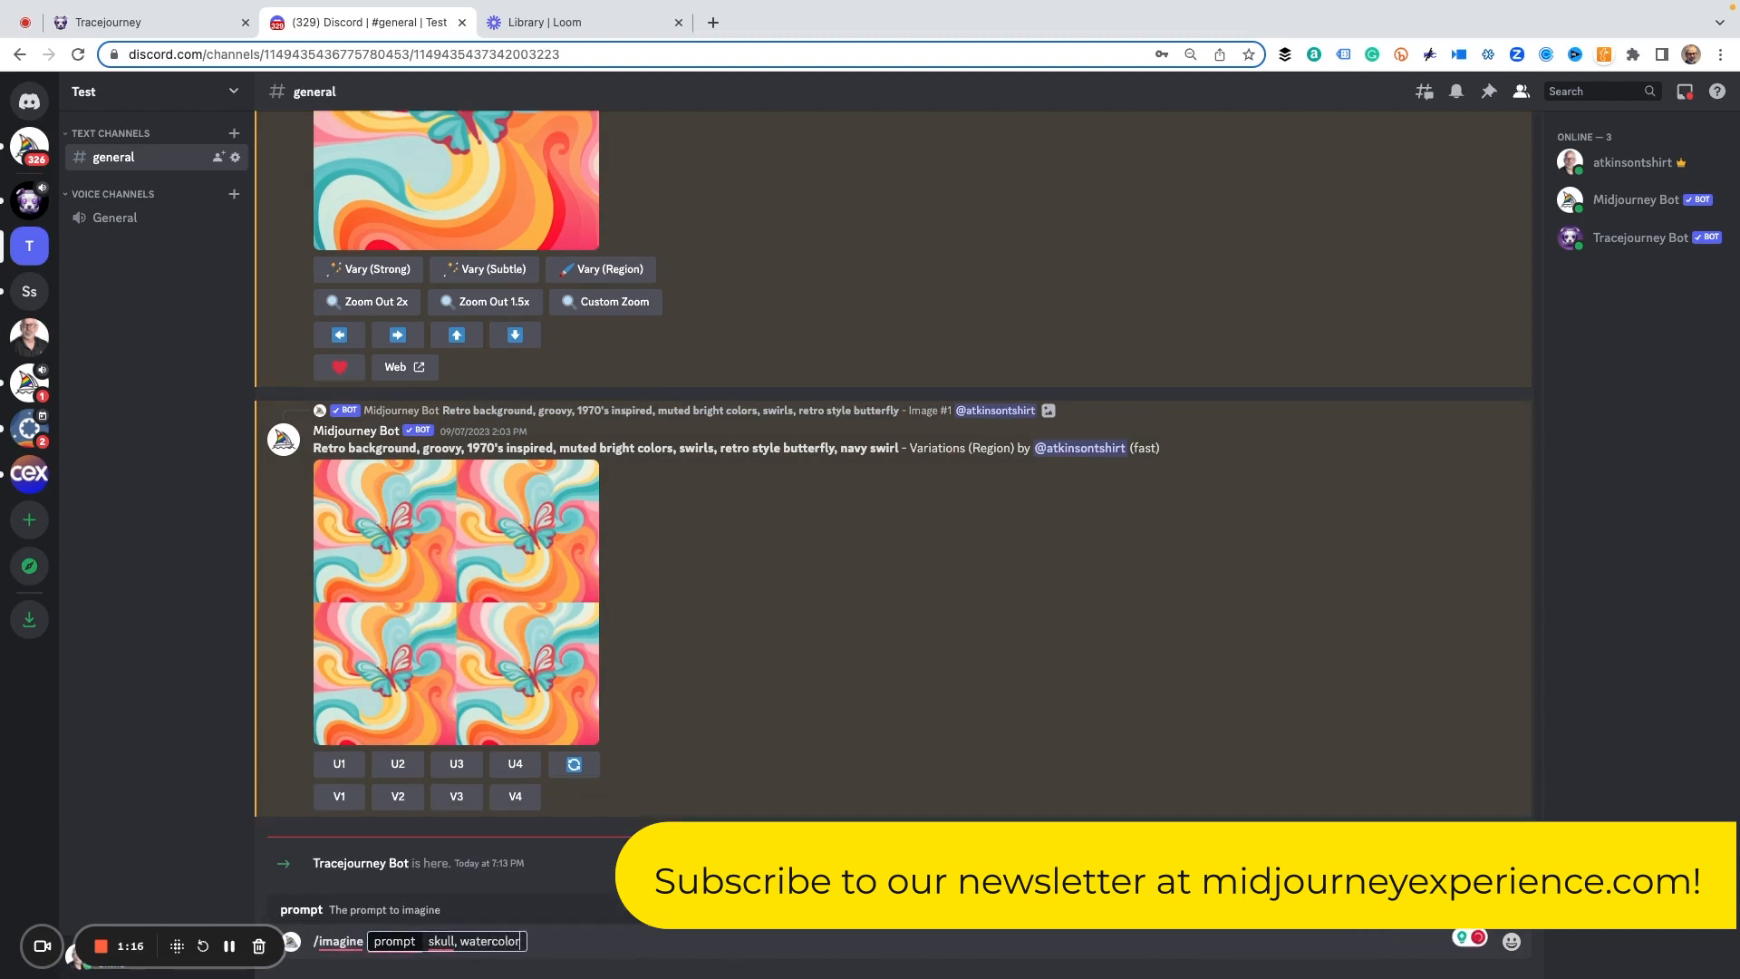
key("Return")
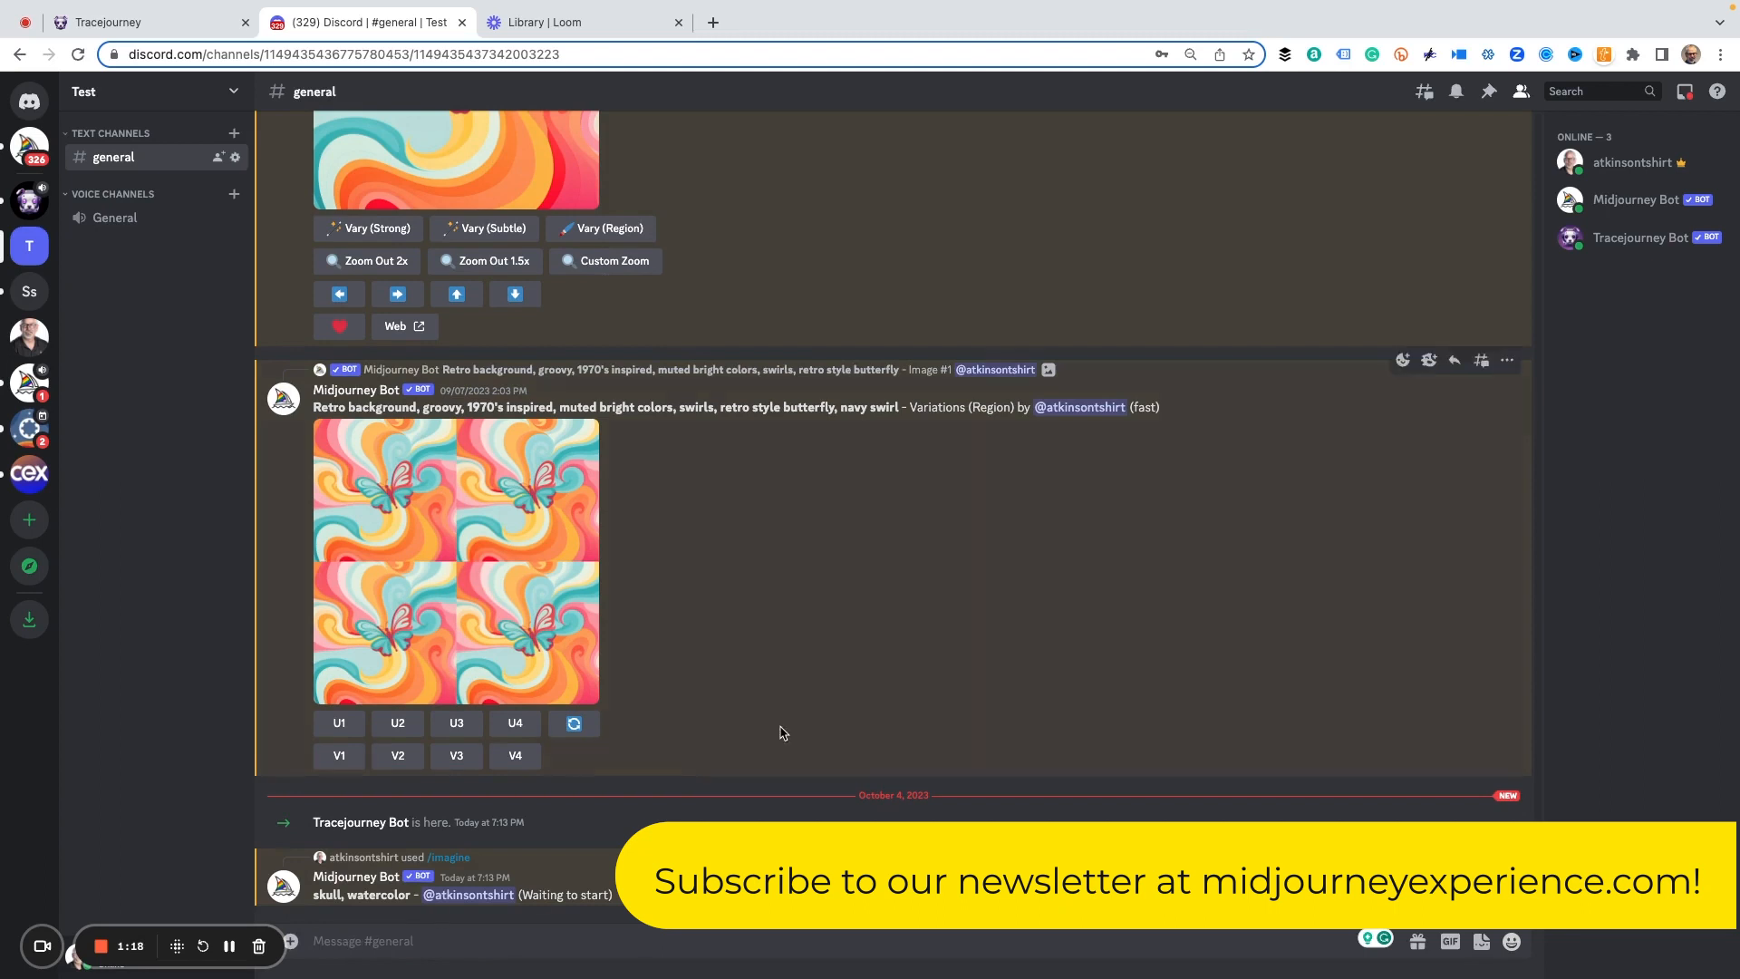
mouse_move(819, 639)
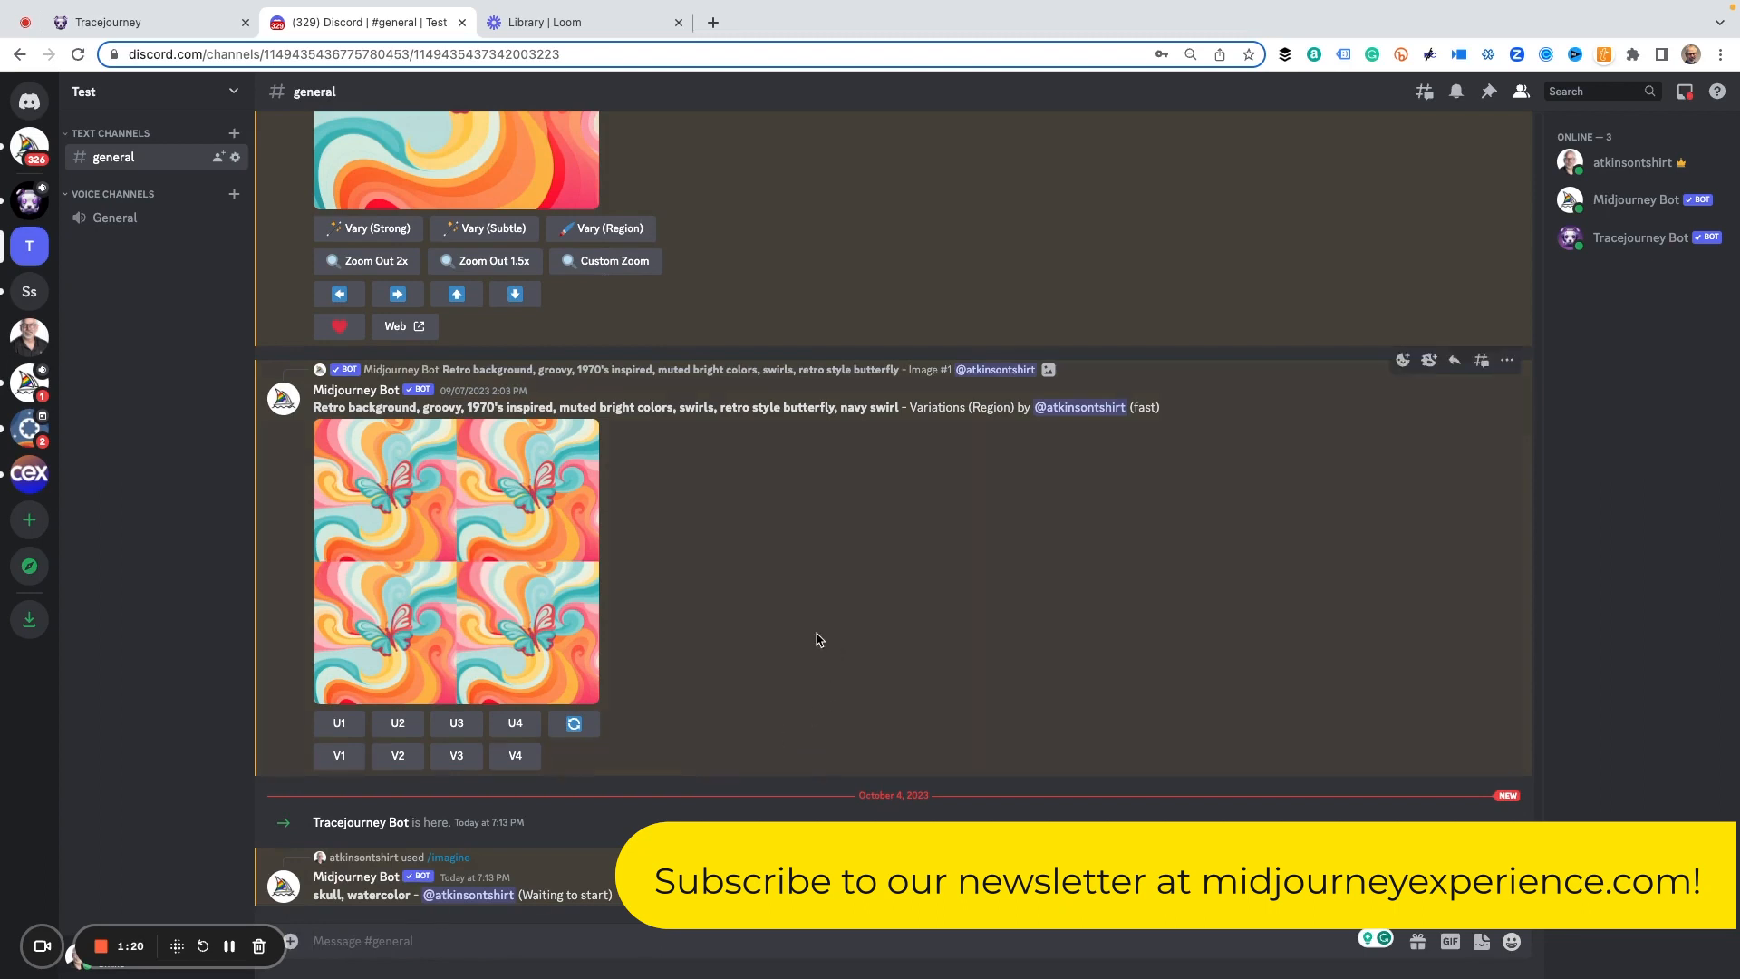
mouse_move(795, 639)
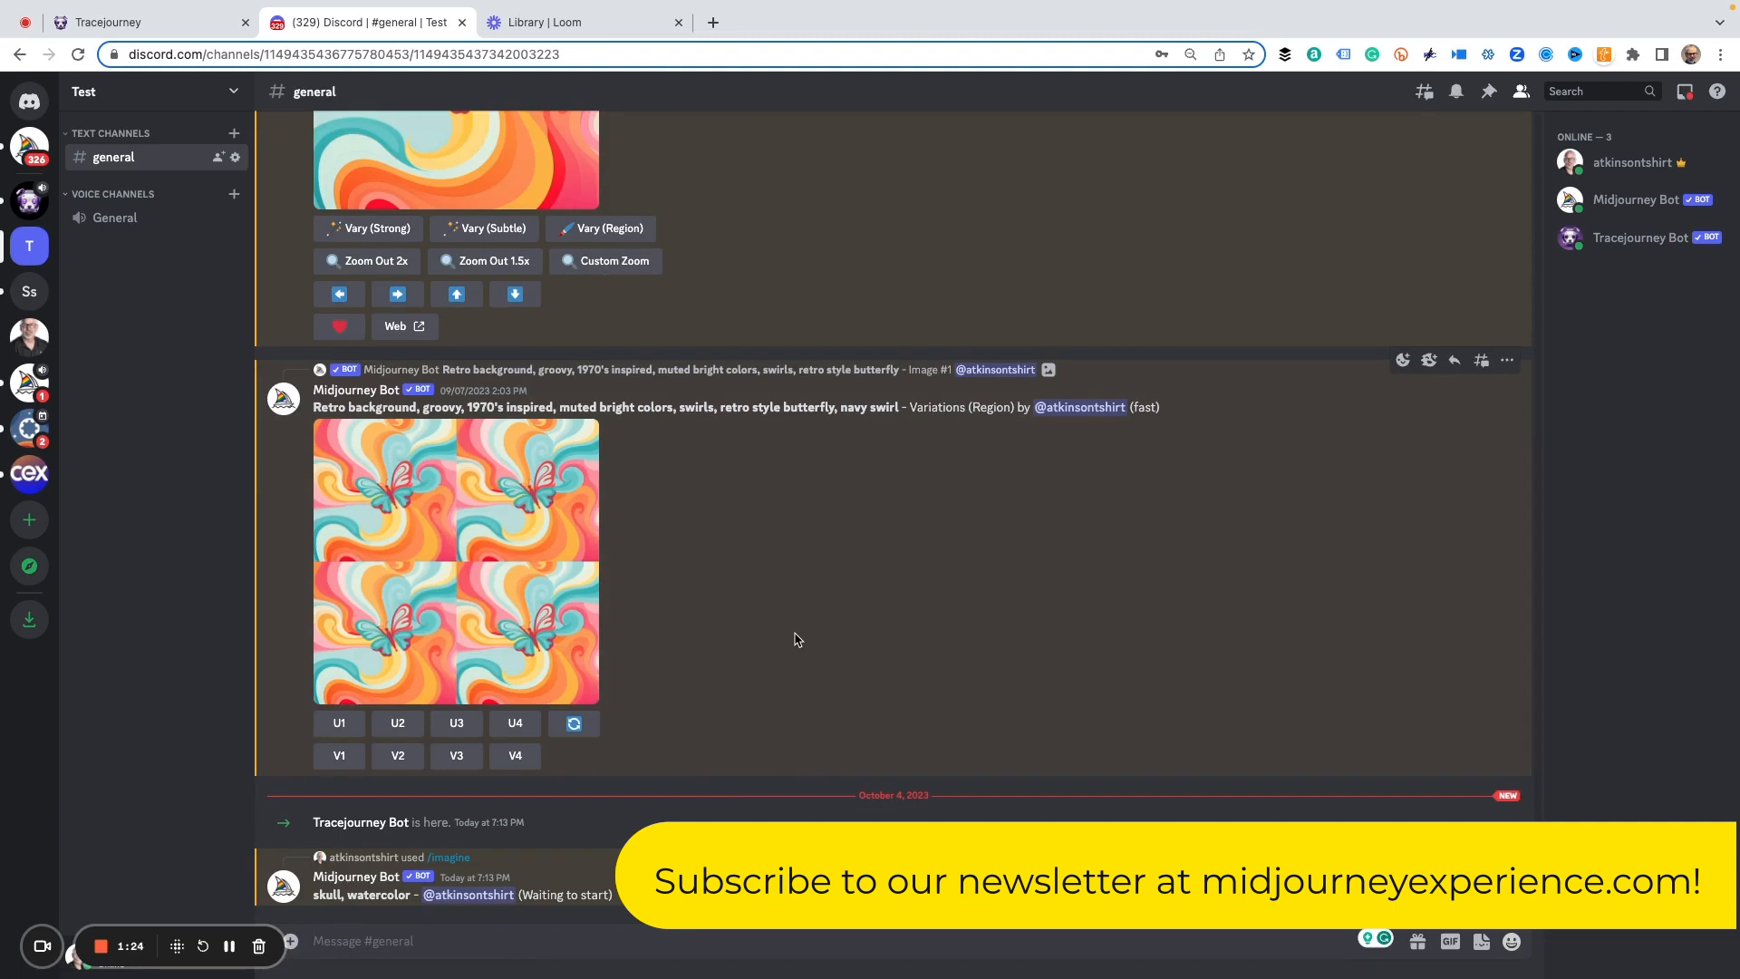
scroll("down", 3)
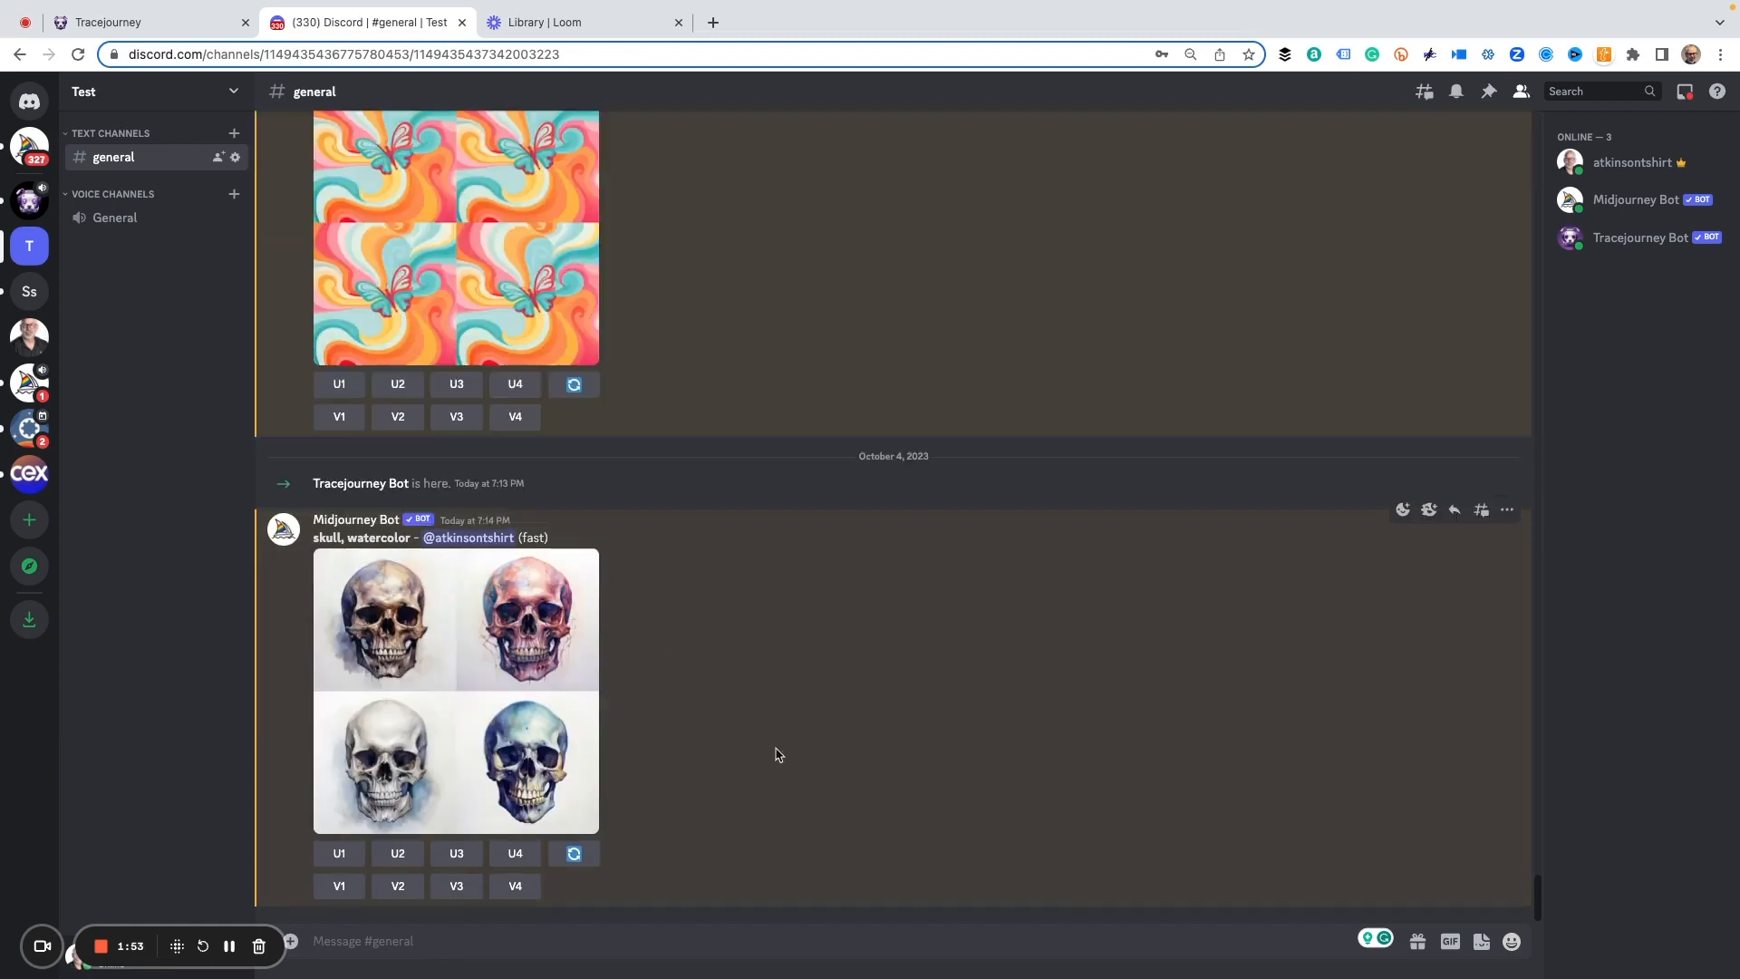
mouse_move(862, 725)
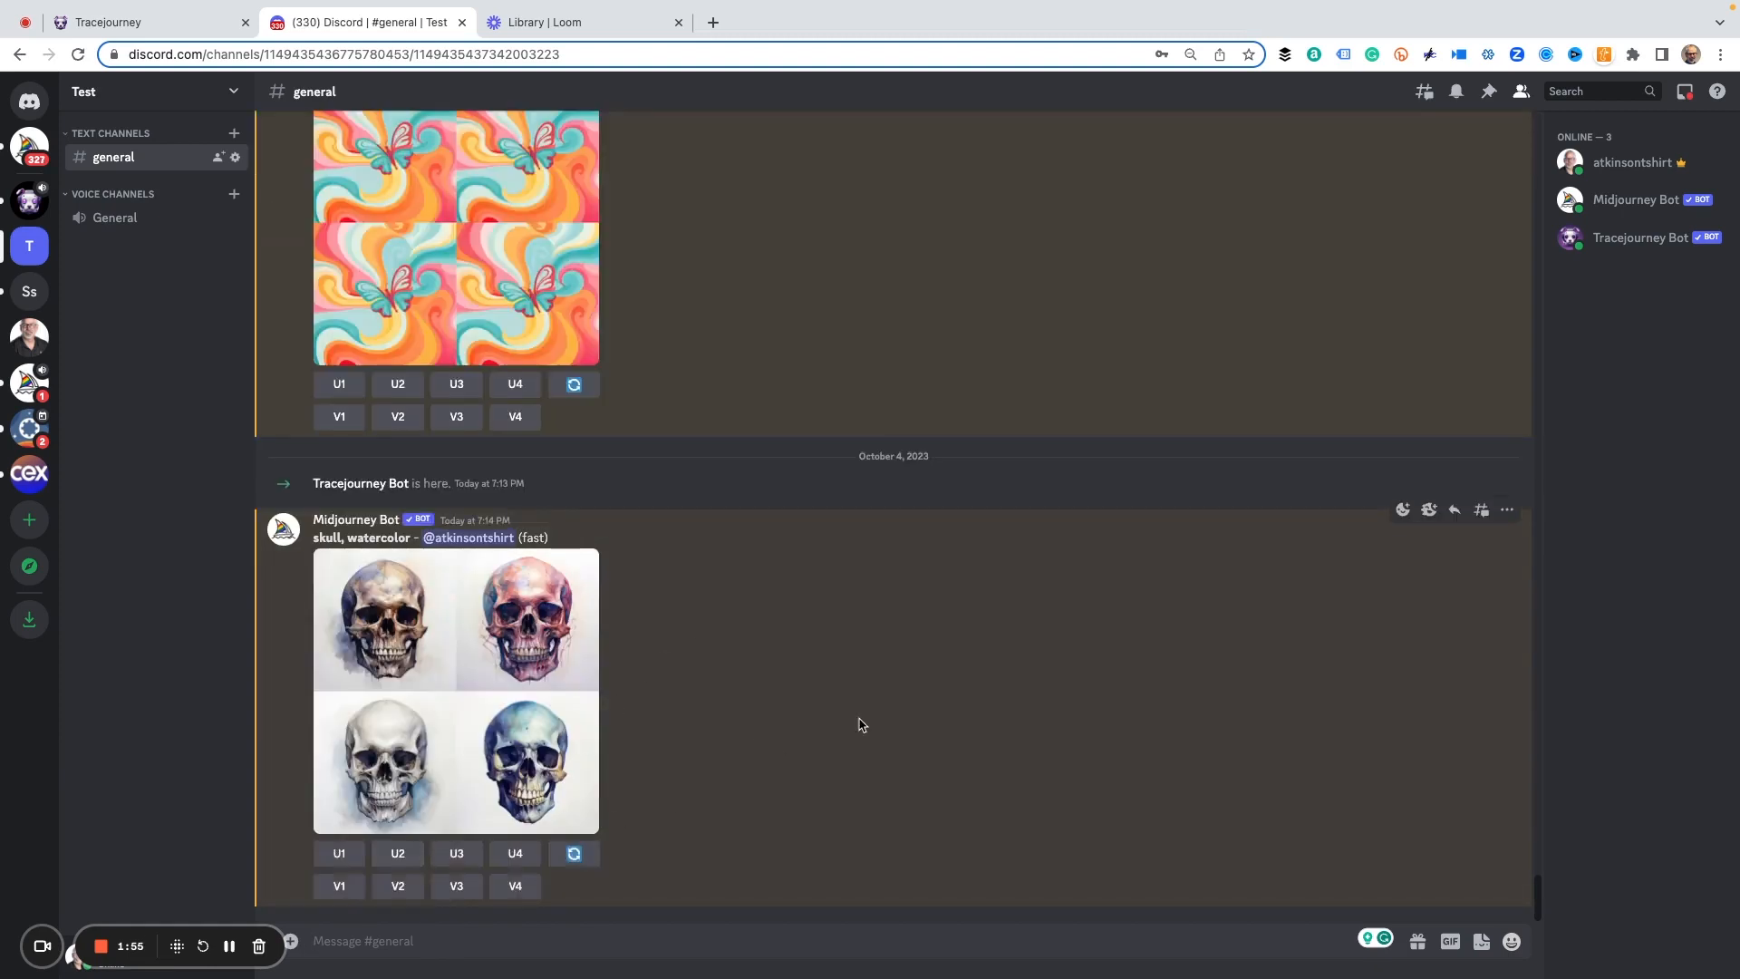
Upscale skull U2 and pick the Upscale workflow in Tracejourney Bot's menu
left_click(396, 852)
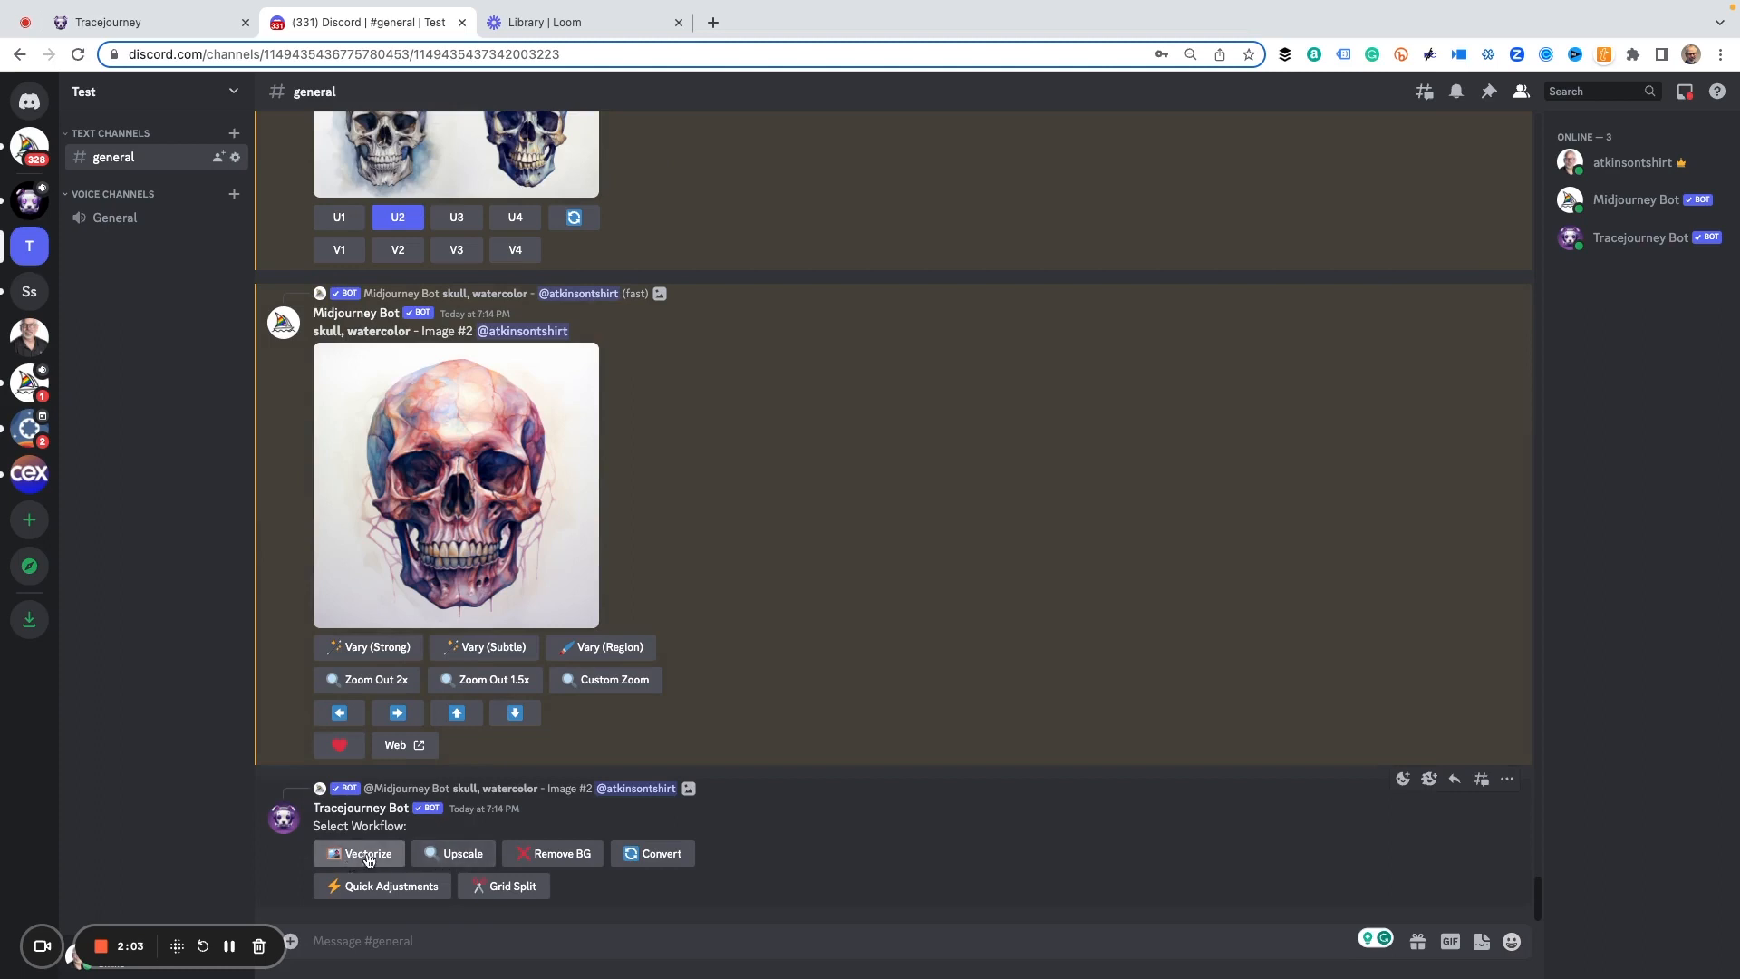
mouse_move(552, 854)
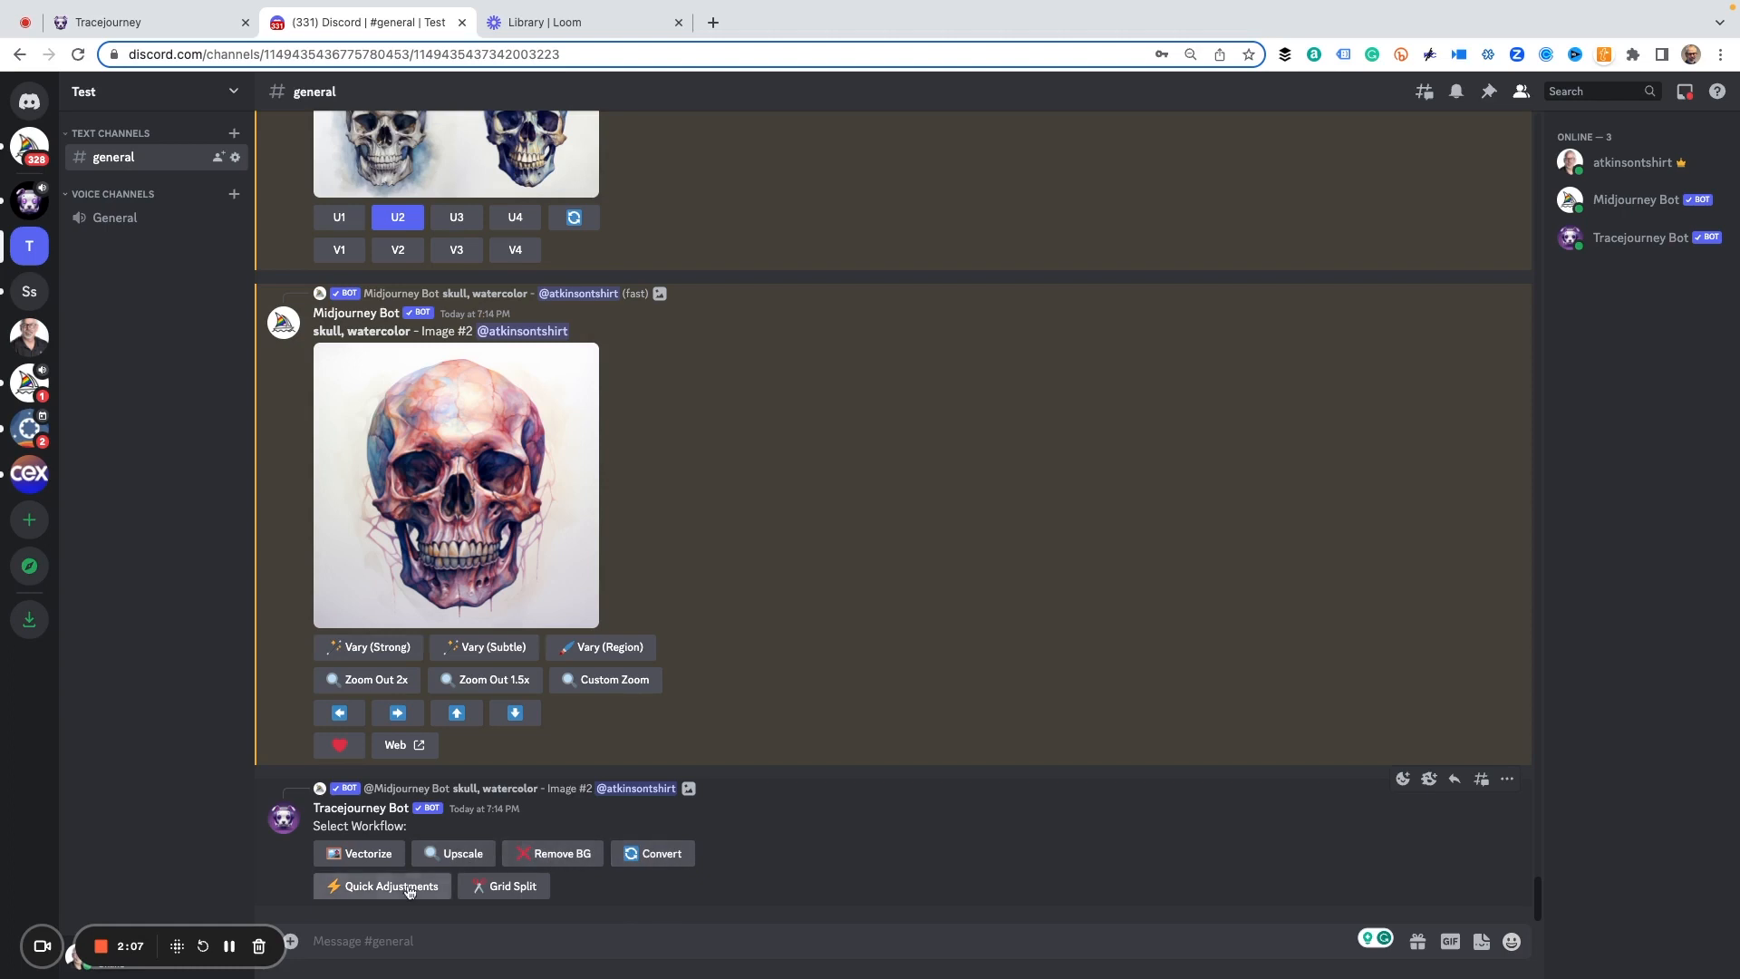
mouse_move(536, 579)
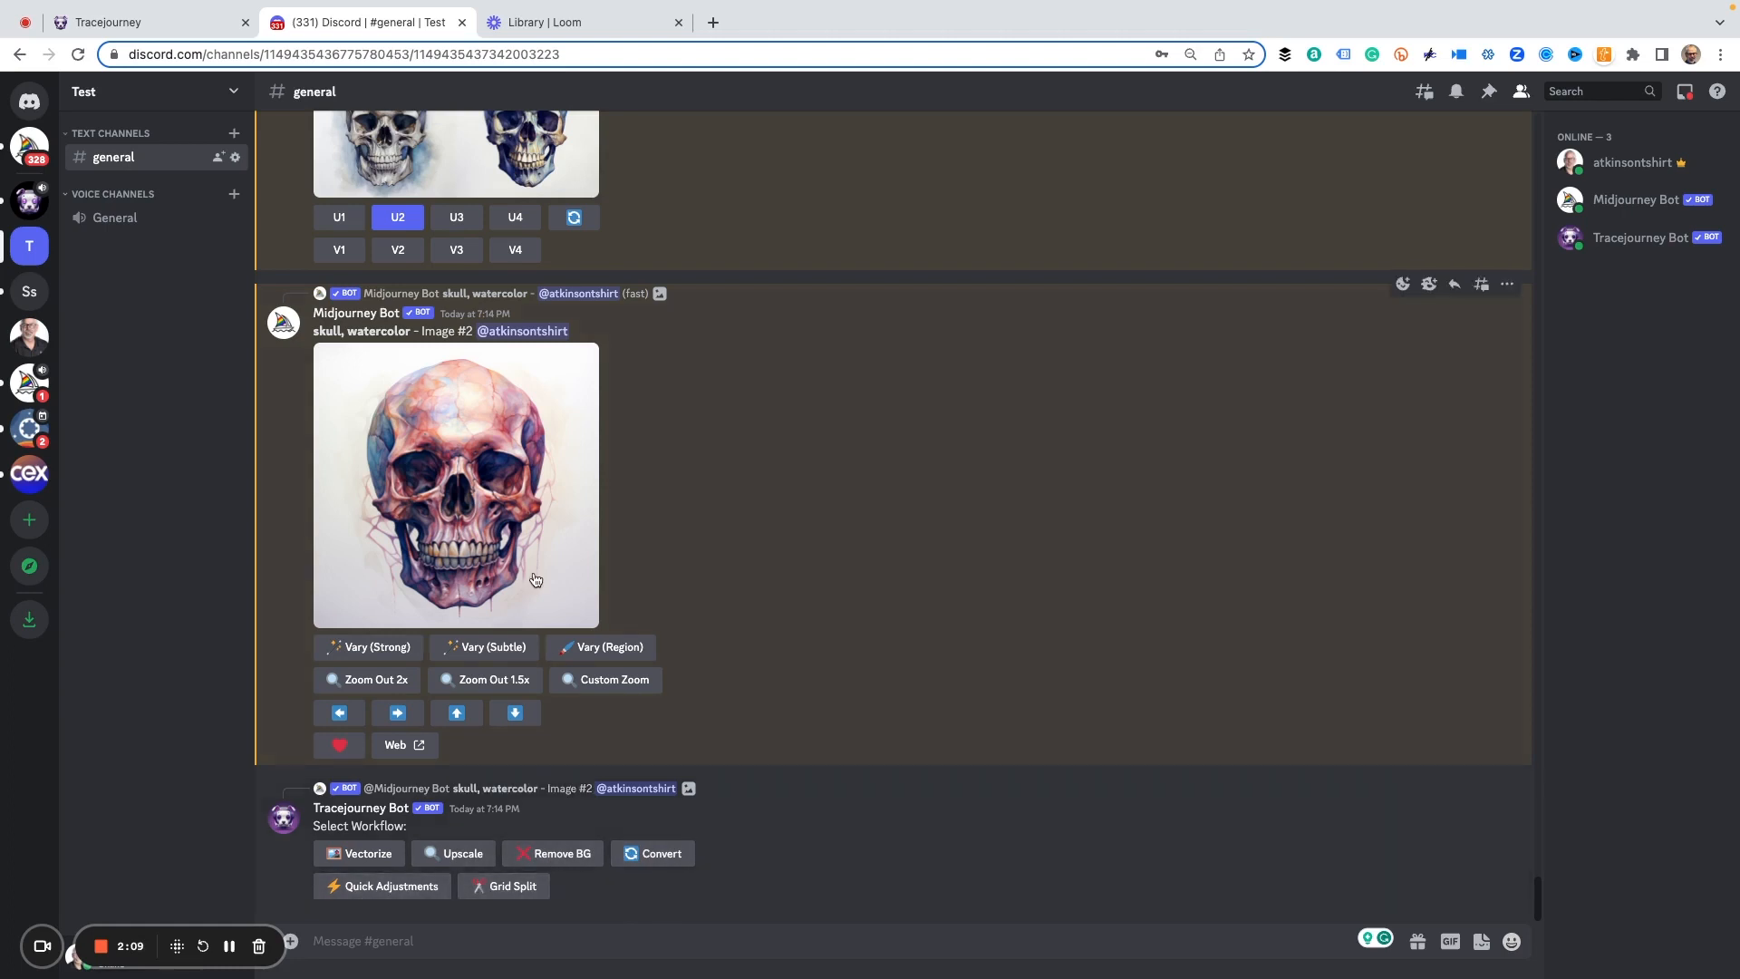
mouse_move(452, 854)
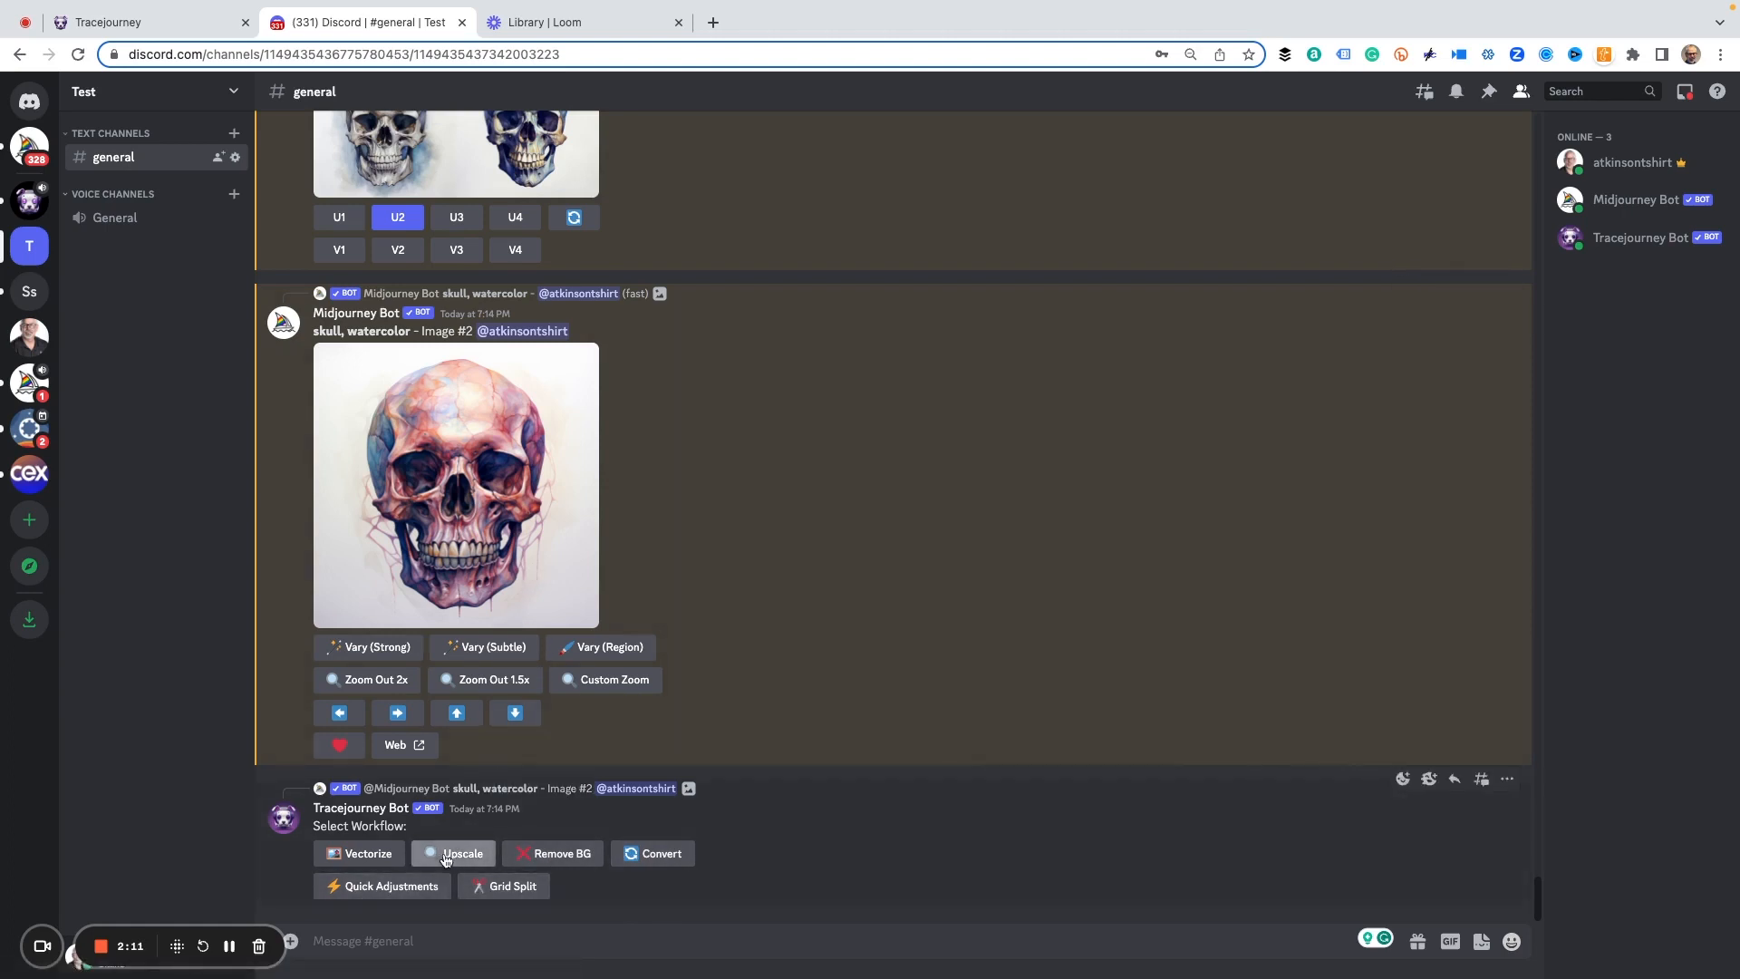
left_click(453, 853)
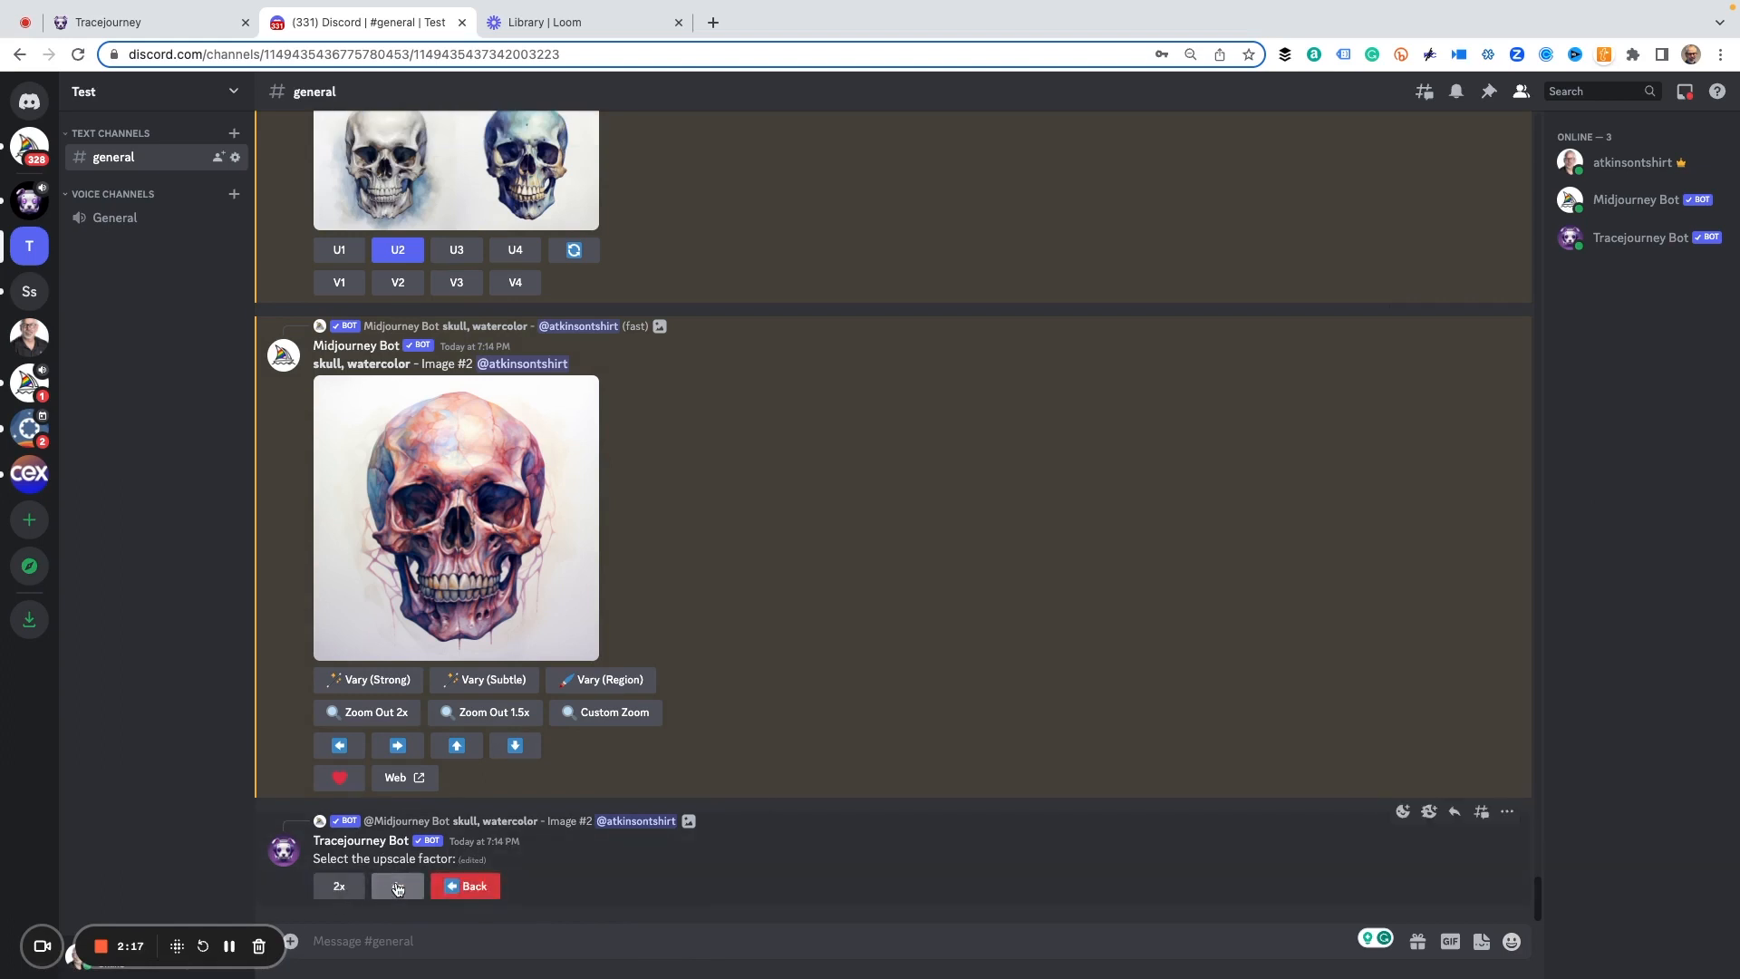
Choose the 4x upscale factor for the skull image
left_click(397, 886)
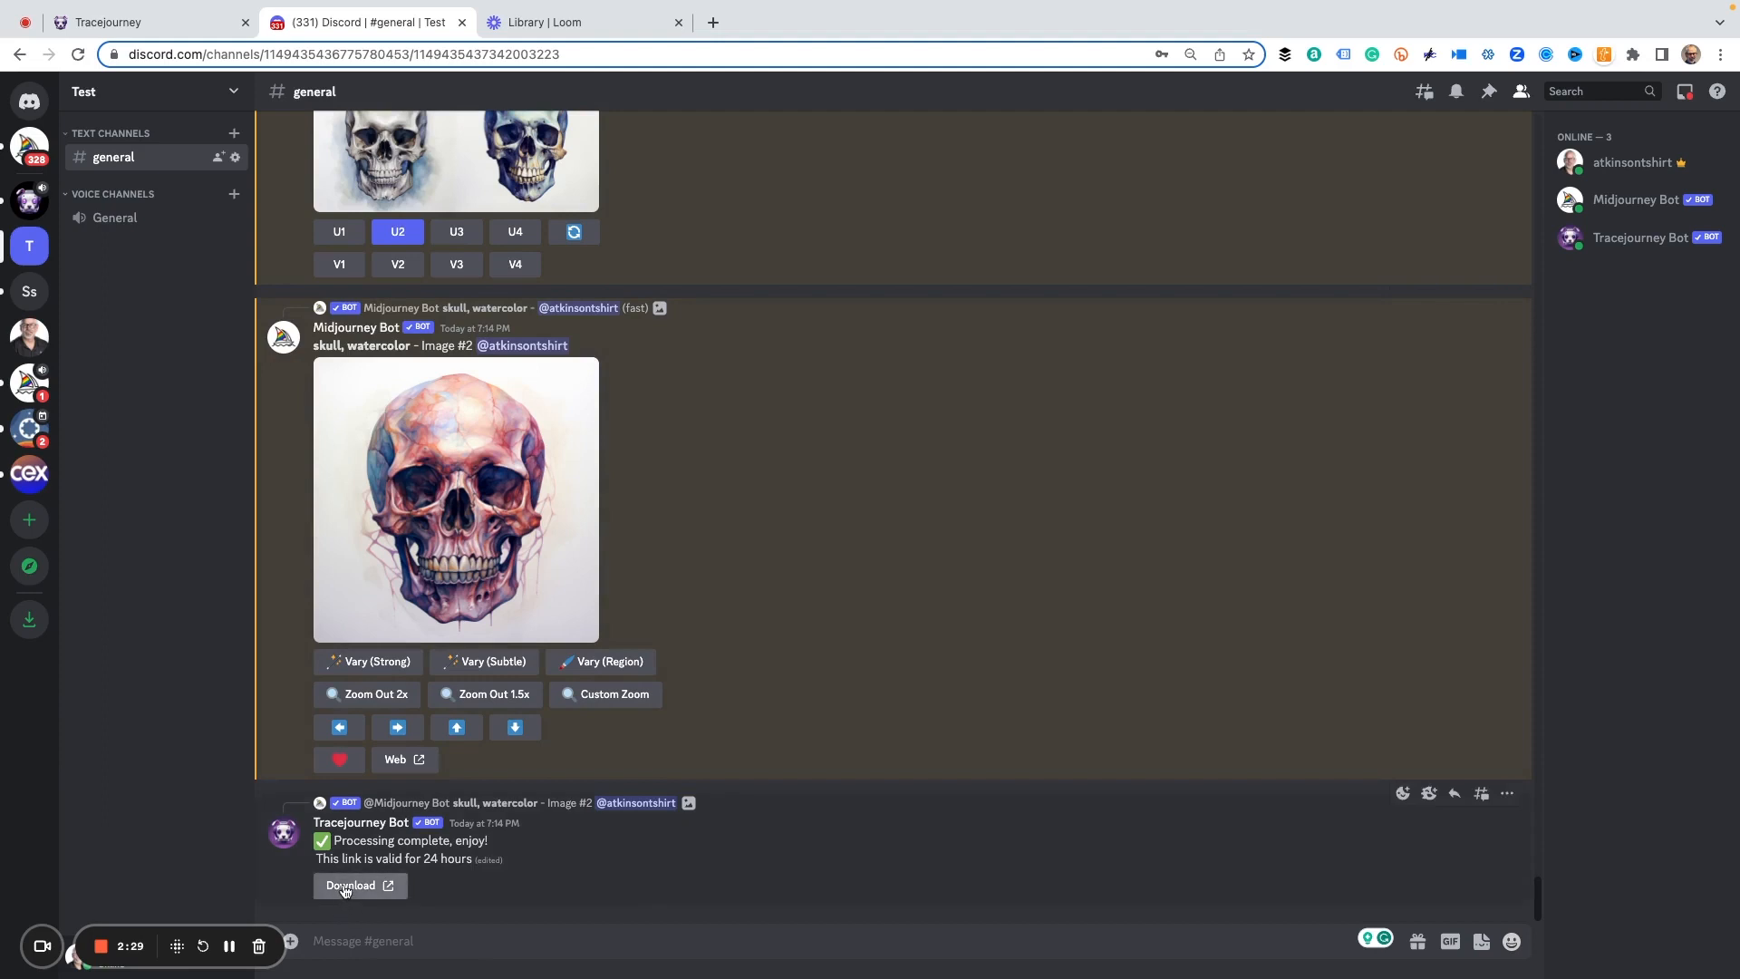
Download the 4x upscaled skull image and save it from the macOS dialog
left_click(352, 886)
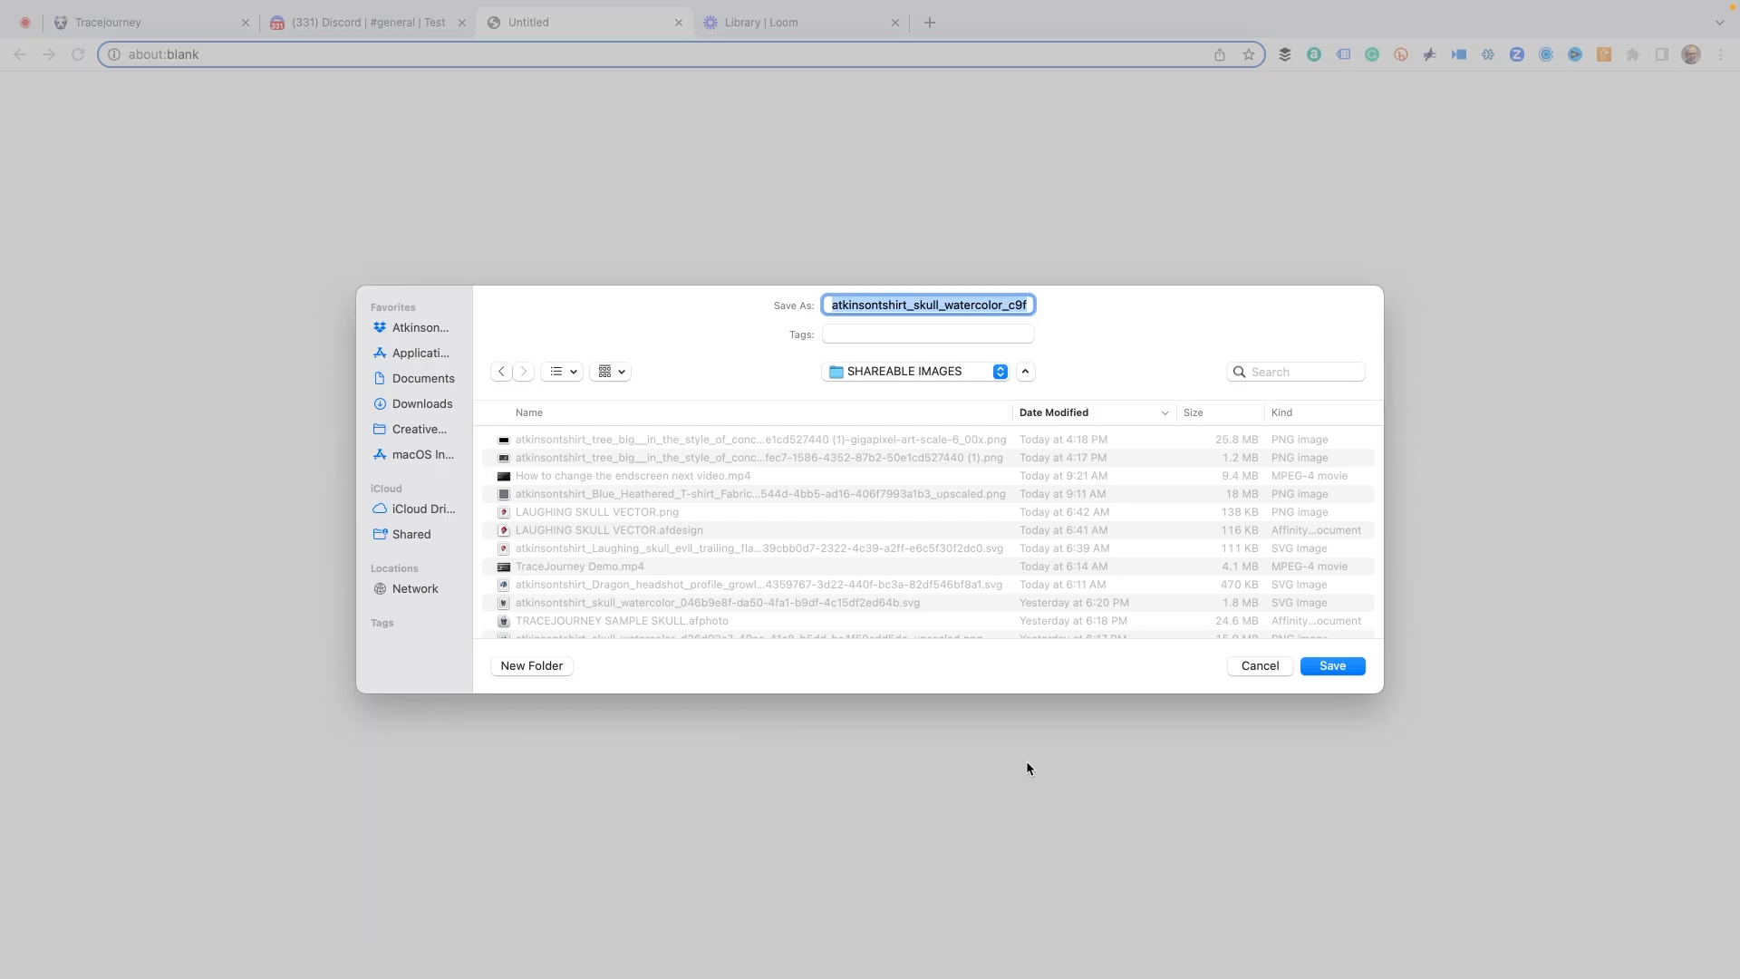
left_click(1332, 664)
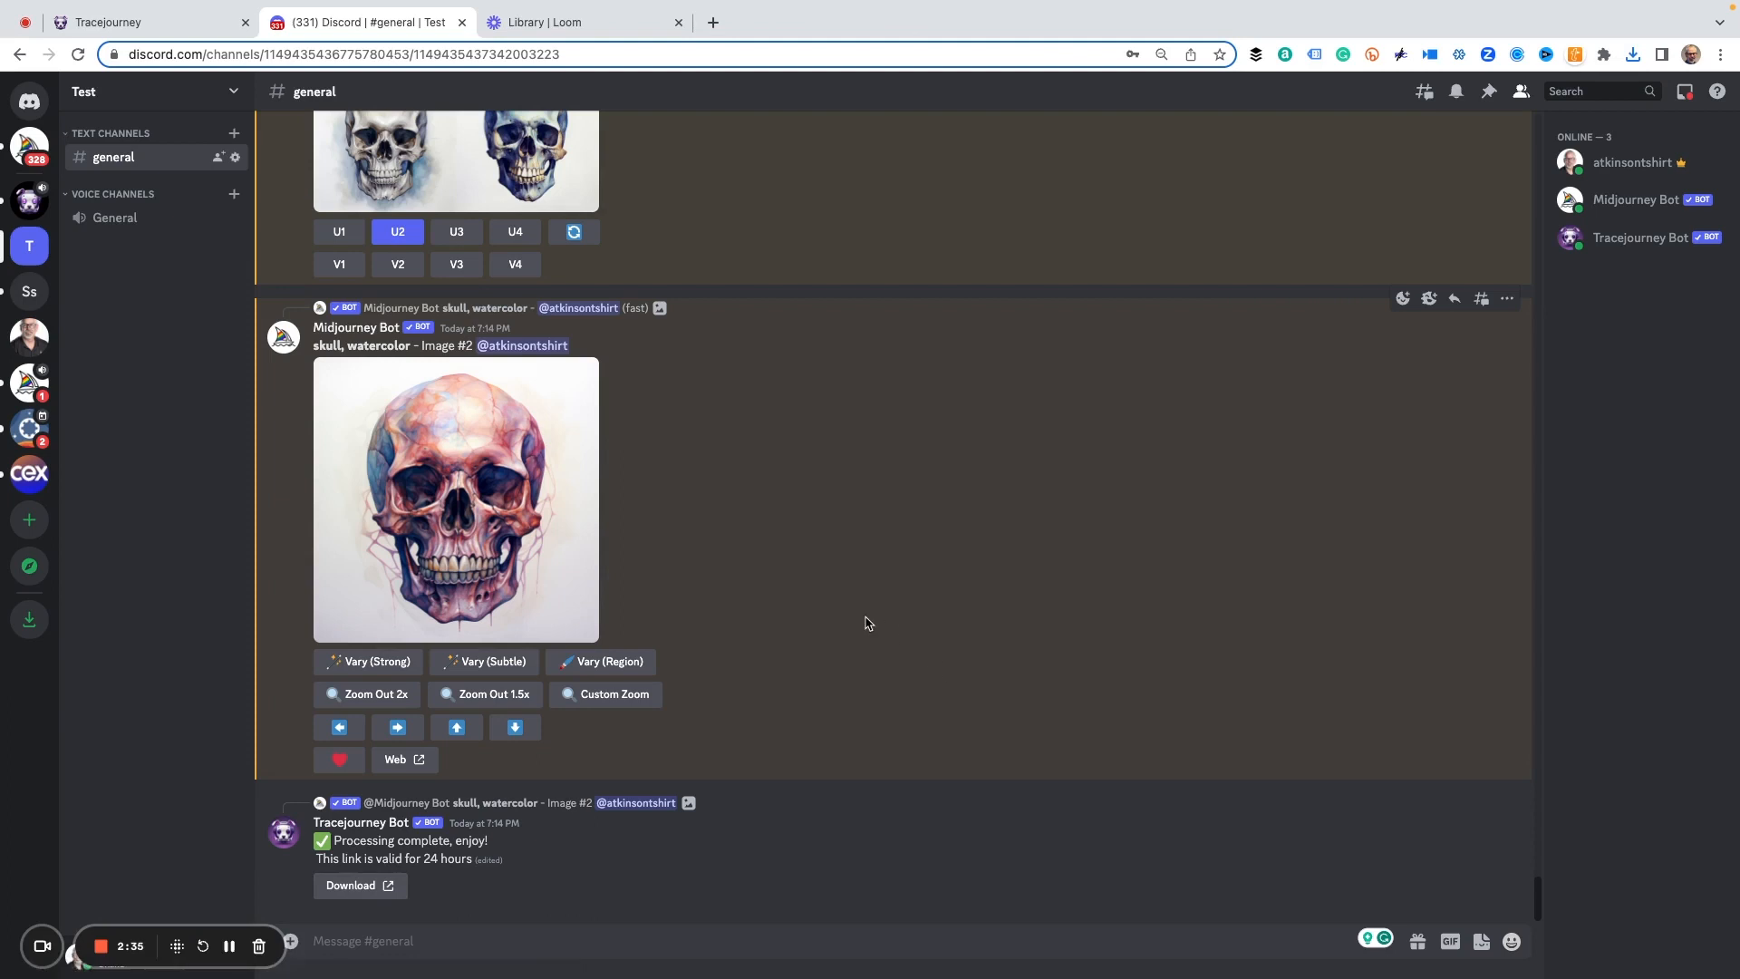